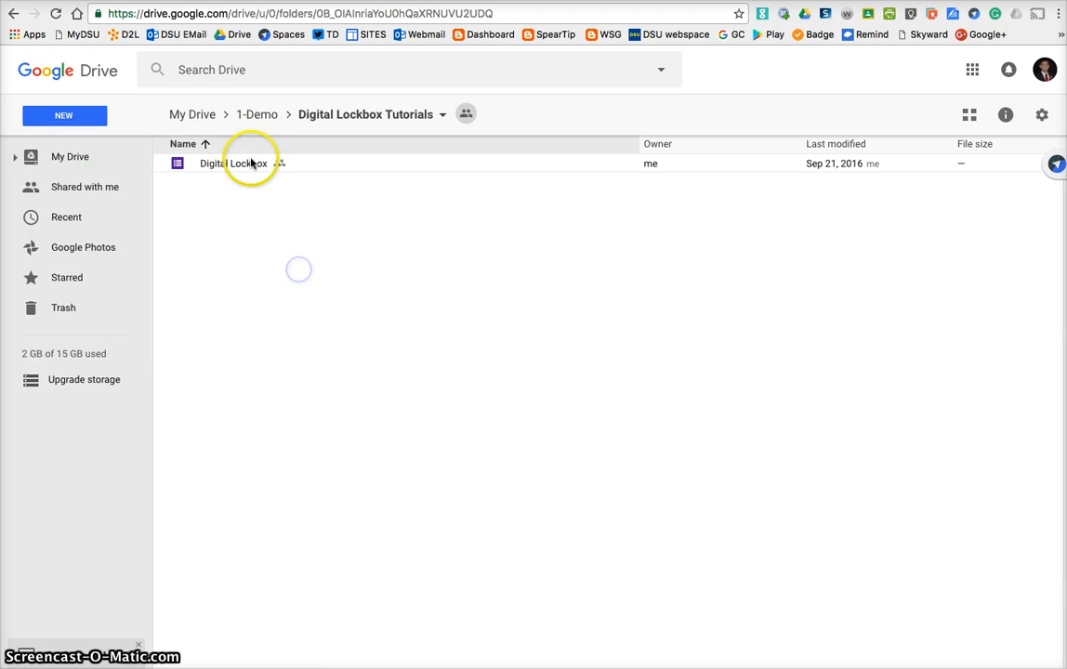
# Step: Open the Digital Lockbox form from the Digital Lockbox Tutorials Drive folder
pyautogui.doubleClick(242, 162)
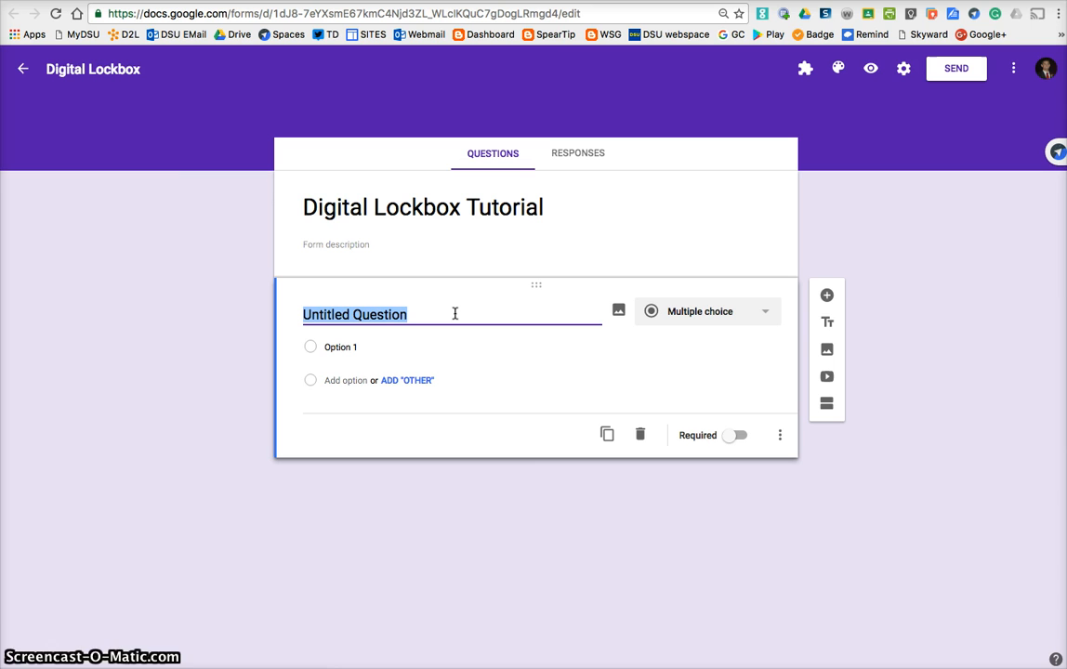
# Step: Title the first question 'Name' and switch on Required
pyautogui.write('Nam')
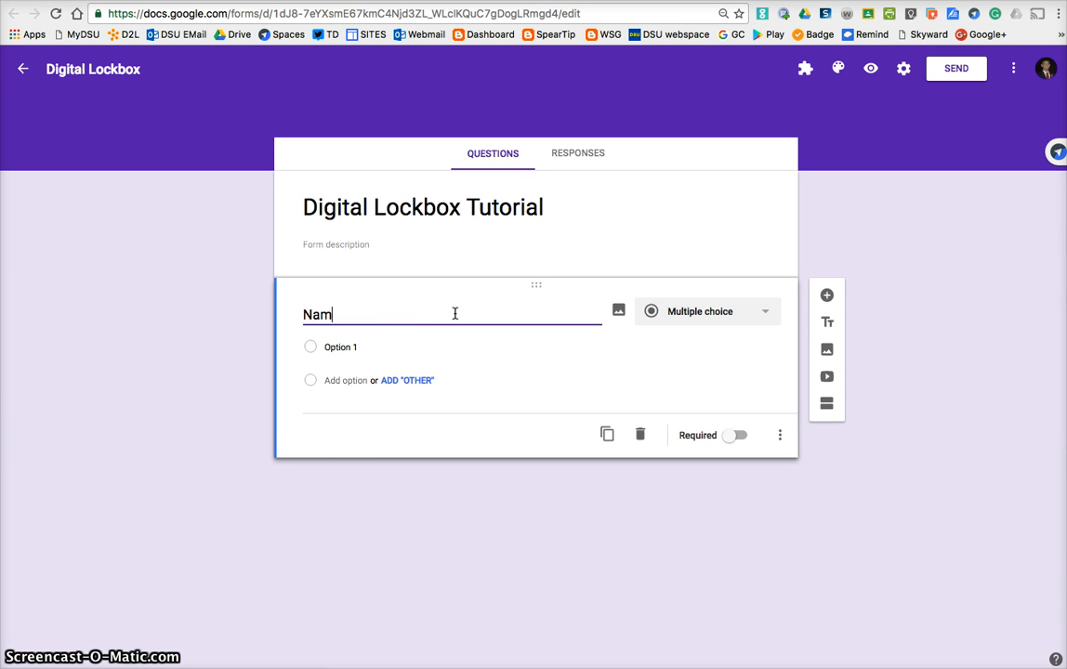
pyautogui.write('e')
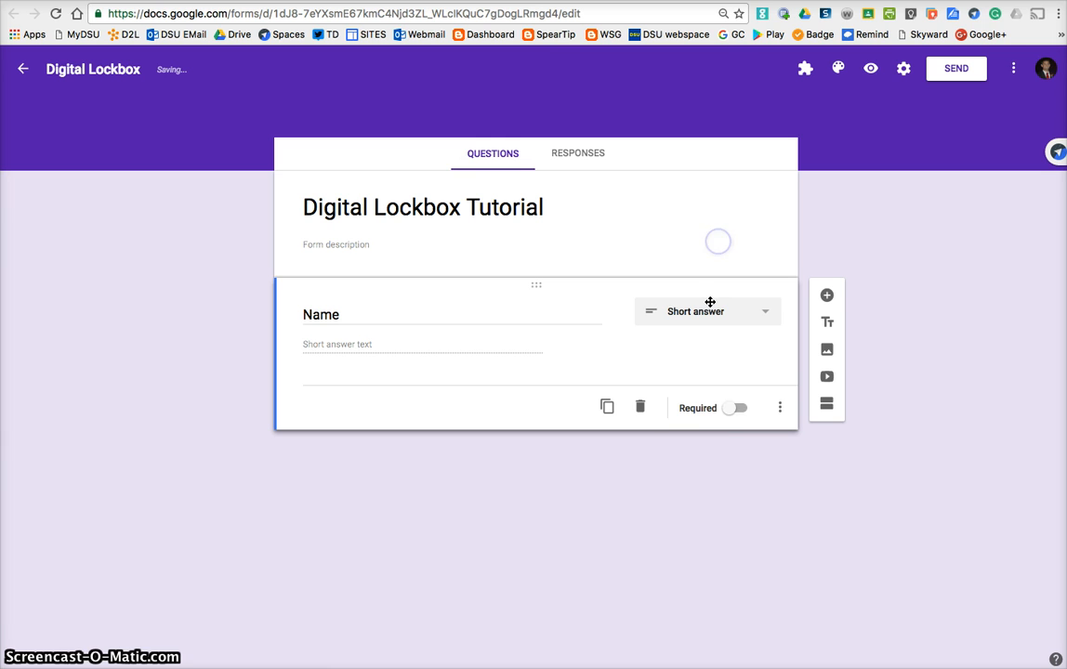
pyautogui.click(737, 408)
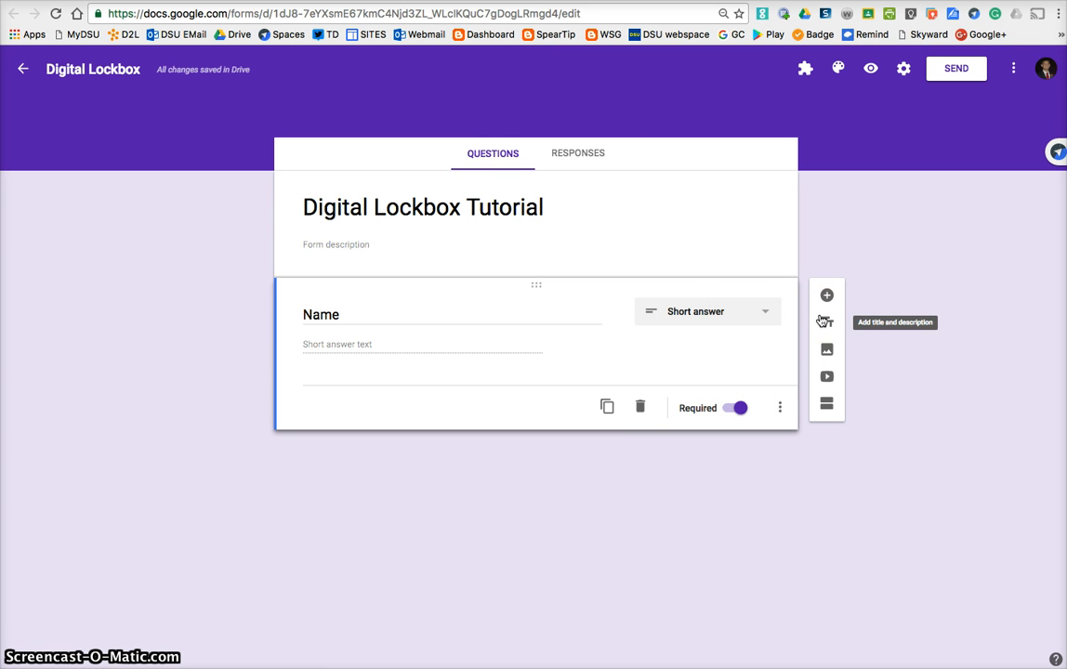
pyautogui.moveTo(827, 296)
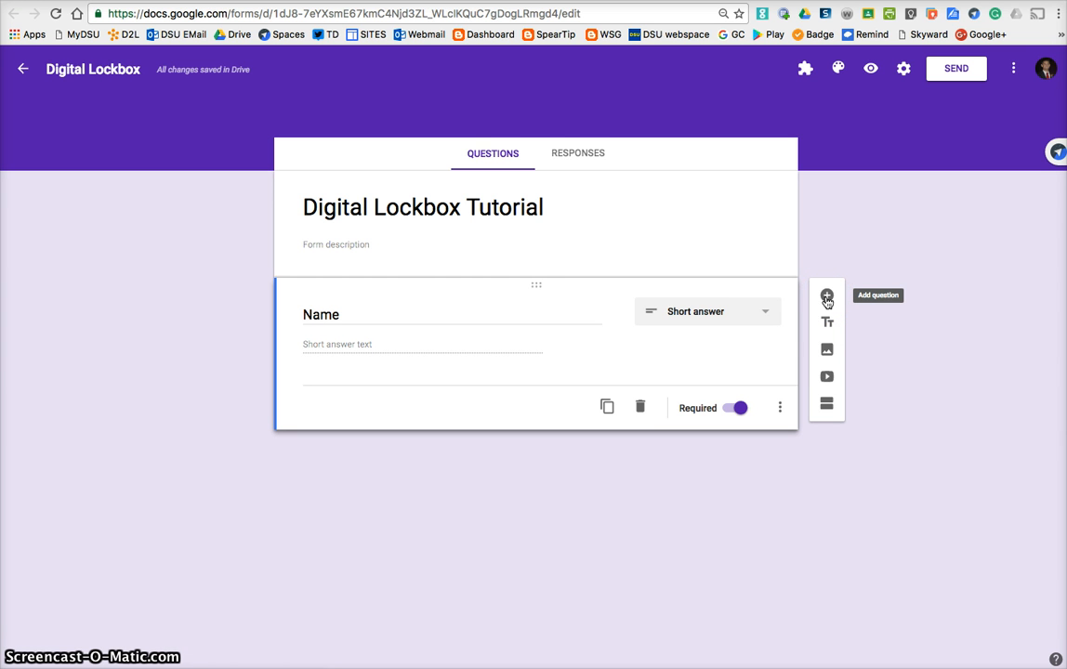
# Step: Add a '4 Digit Lock' question below Name as a required short answer
pyautogui.click(827, 296)
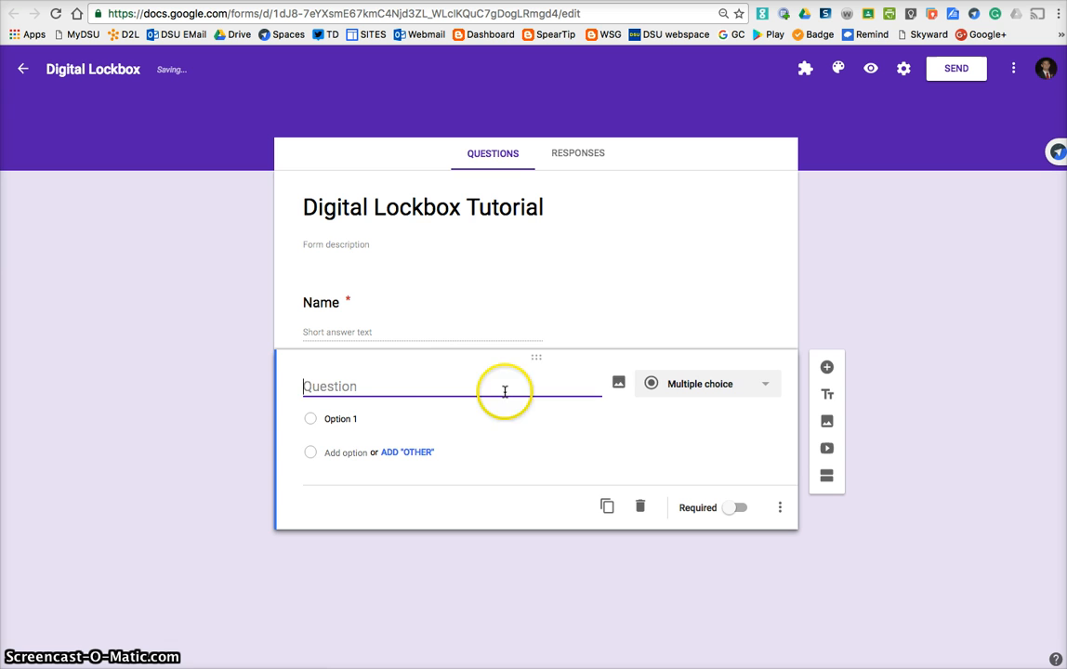
pyautogui.write('4')
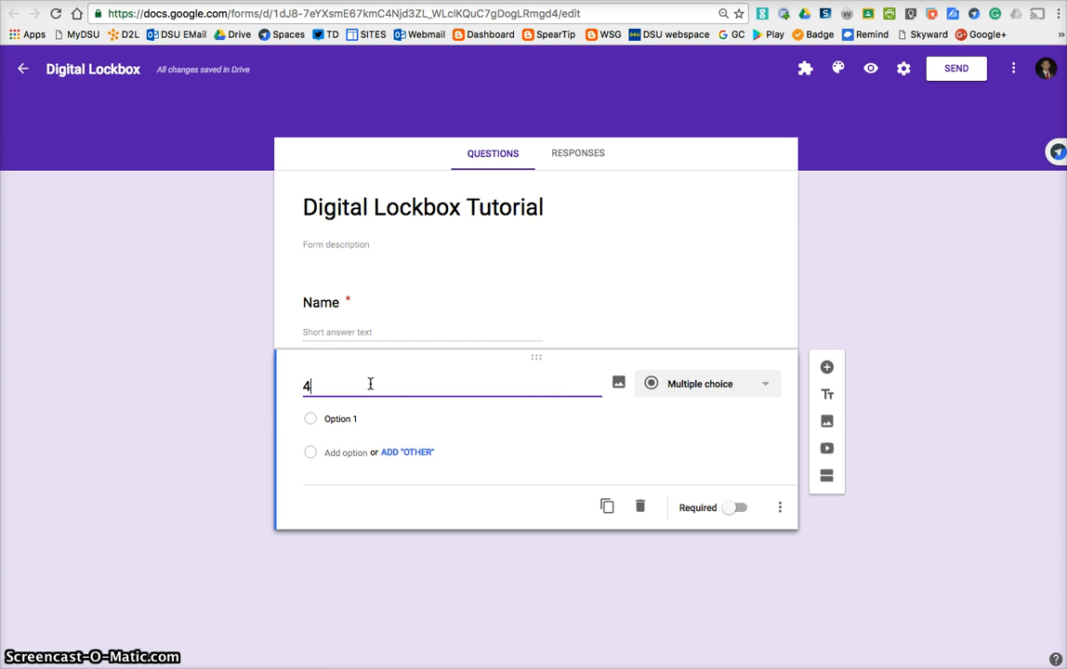
pyautogui.write('Digit')
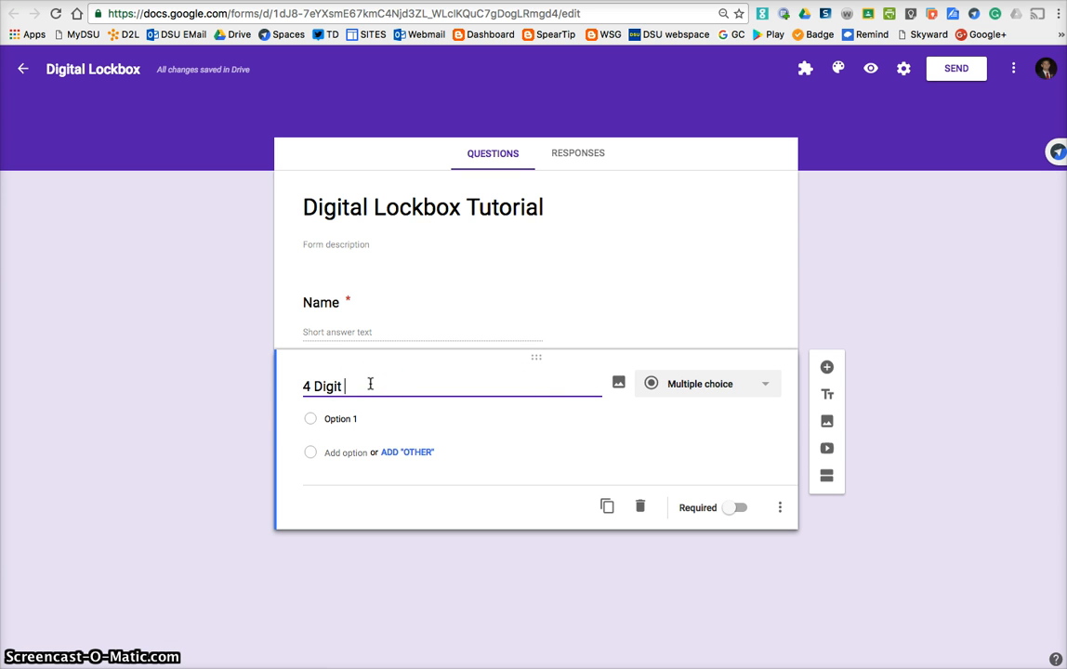
pyautogui.write('Lock')
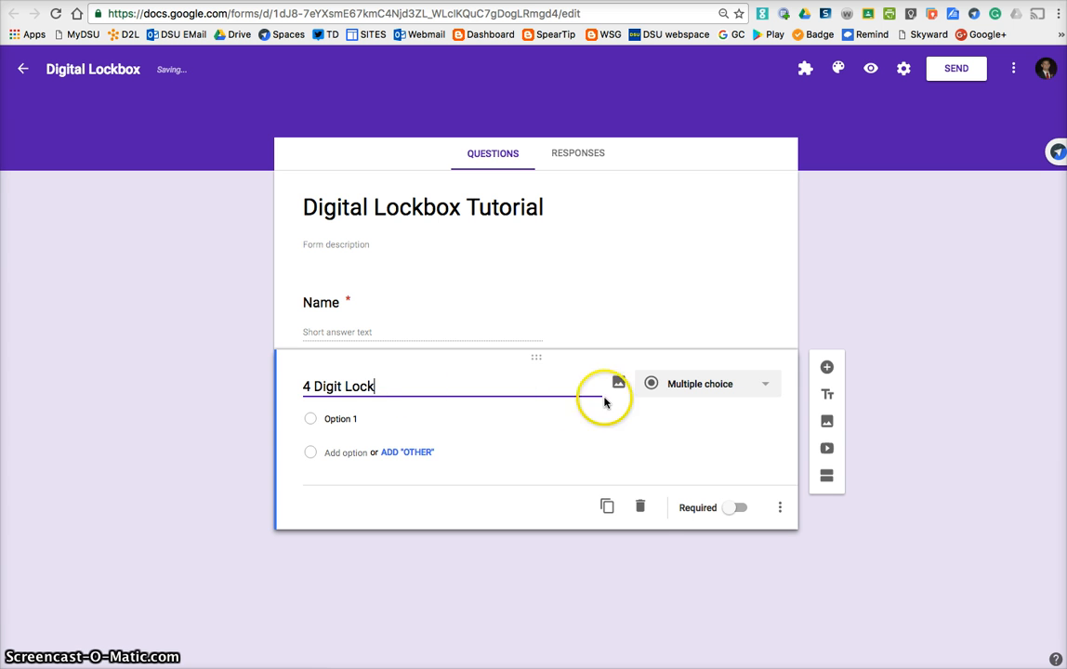
pyautogui.click(707, 384)
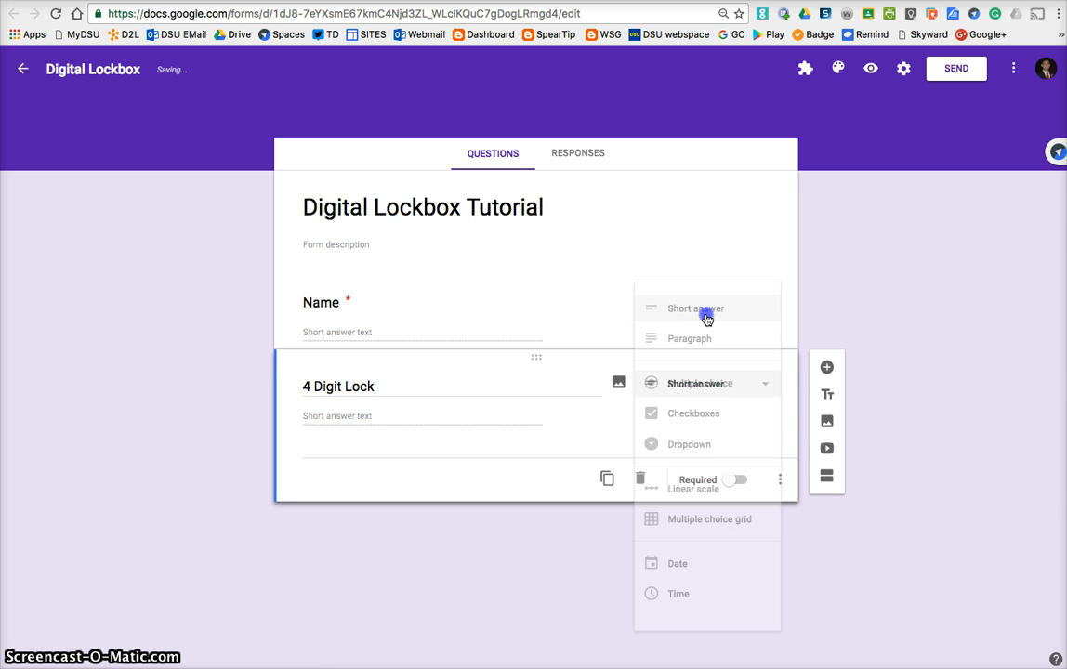
pyautogui.click(695, 308)
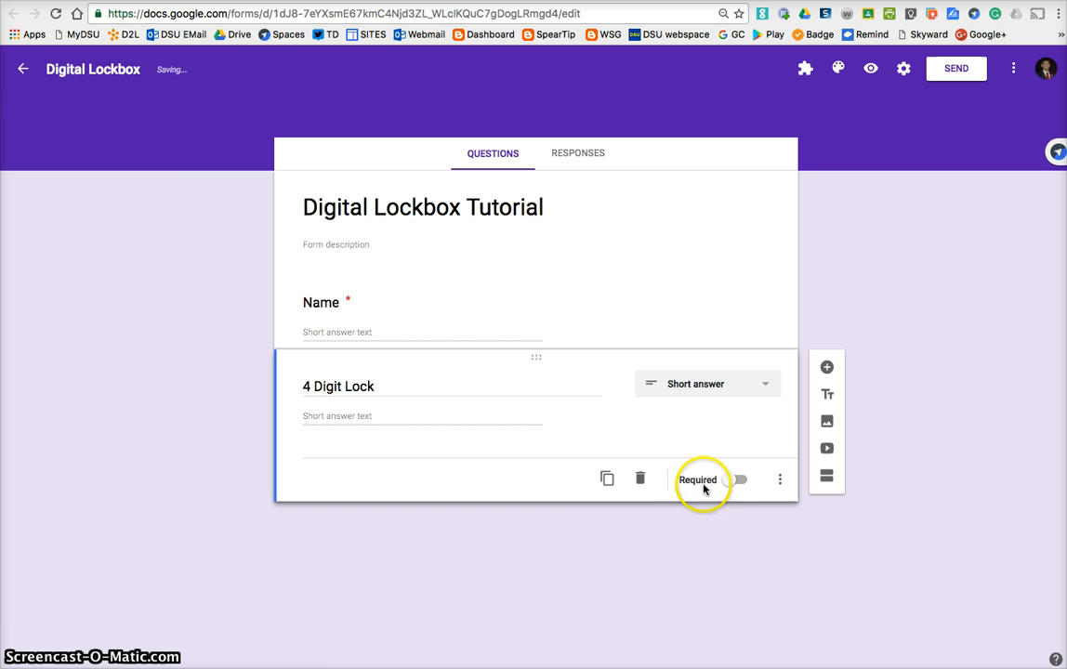
pyautogui.click(739, 480)
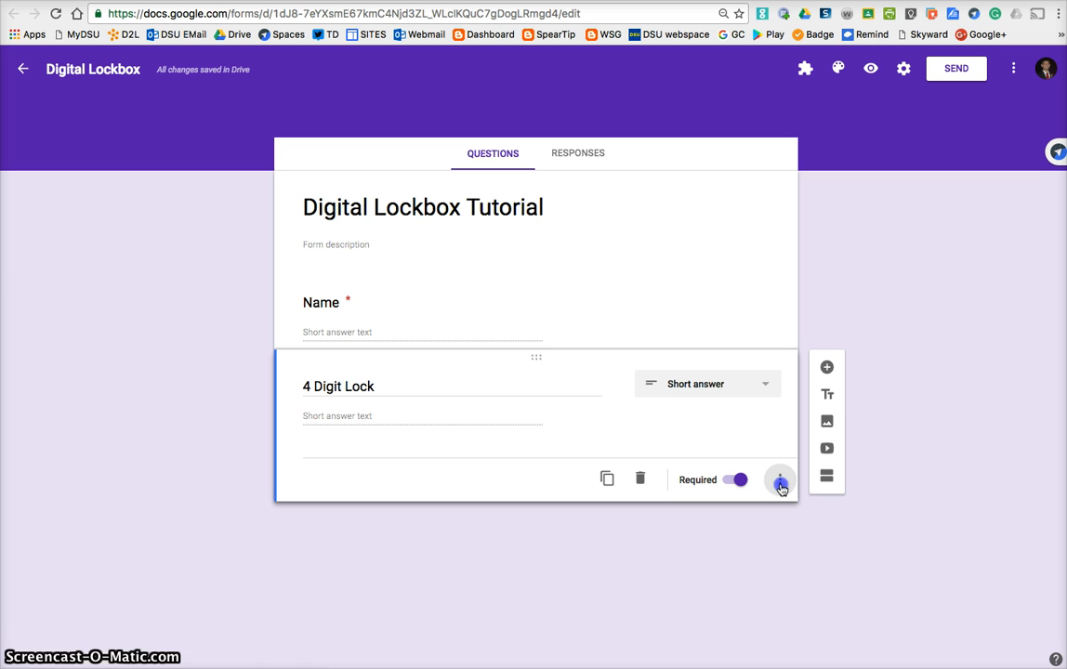
# Step: Validate 4 Digit Lock as a number equal to 1234, with error text 'Wrong!!!'
pyautogui.click(780, 480)
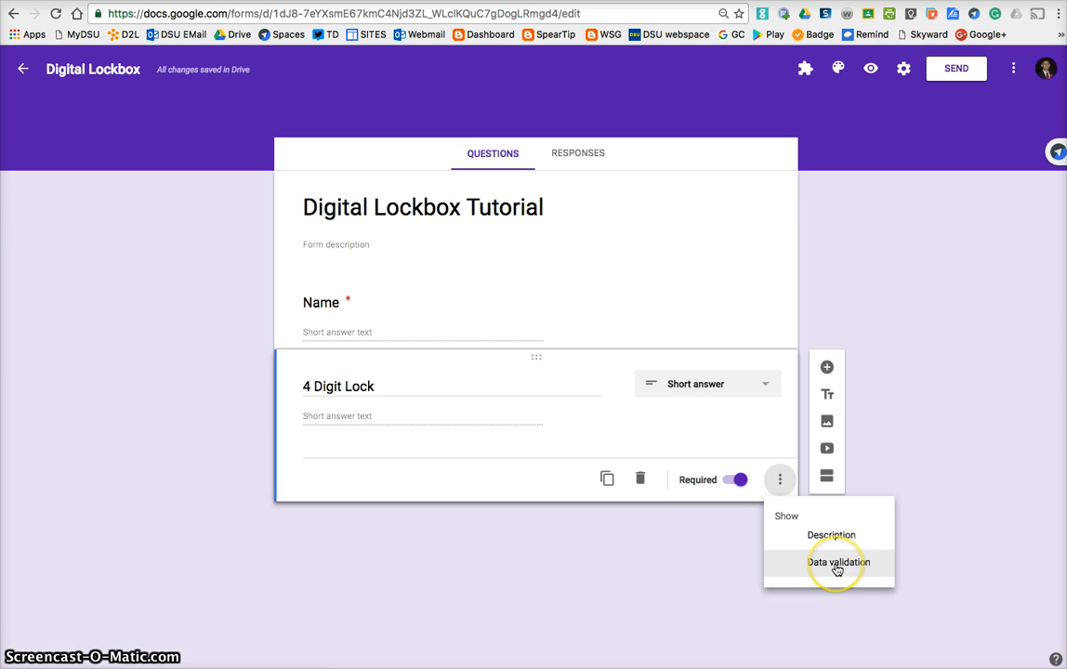
pyautogui.click(836, 561)
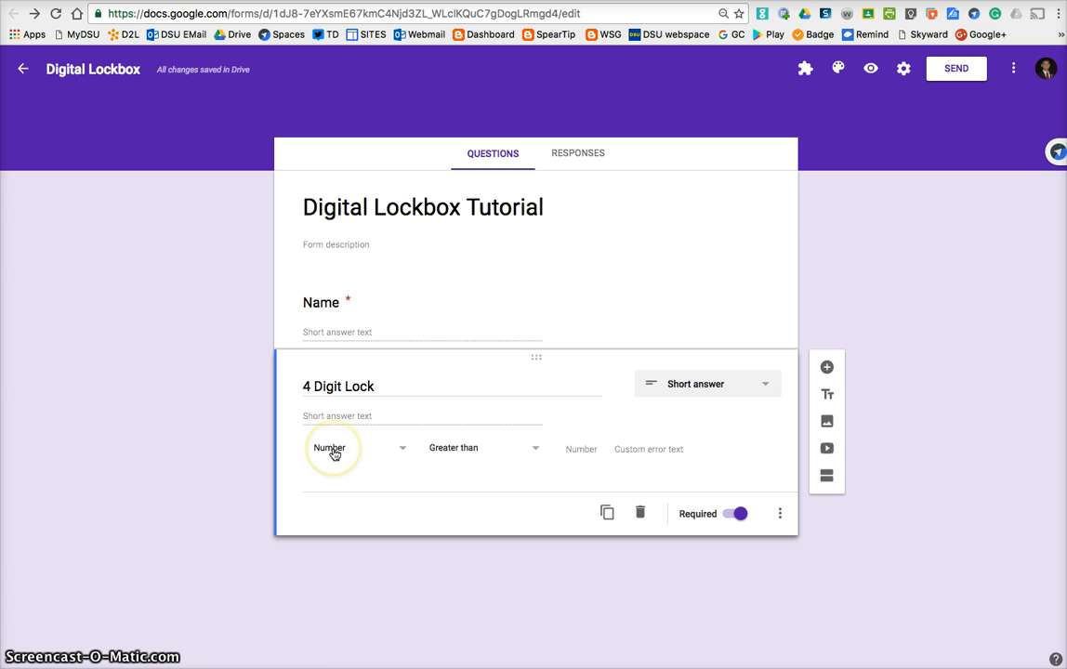
pyautogui.click(482, 447)
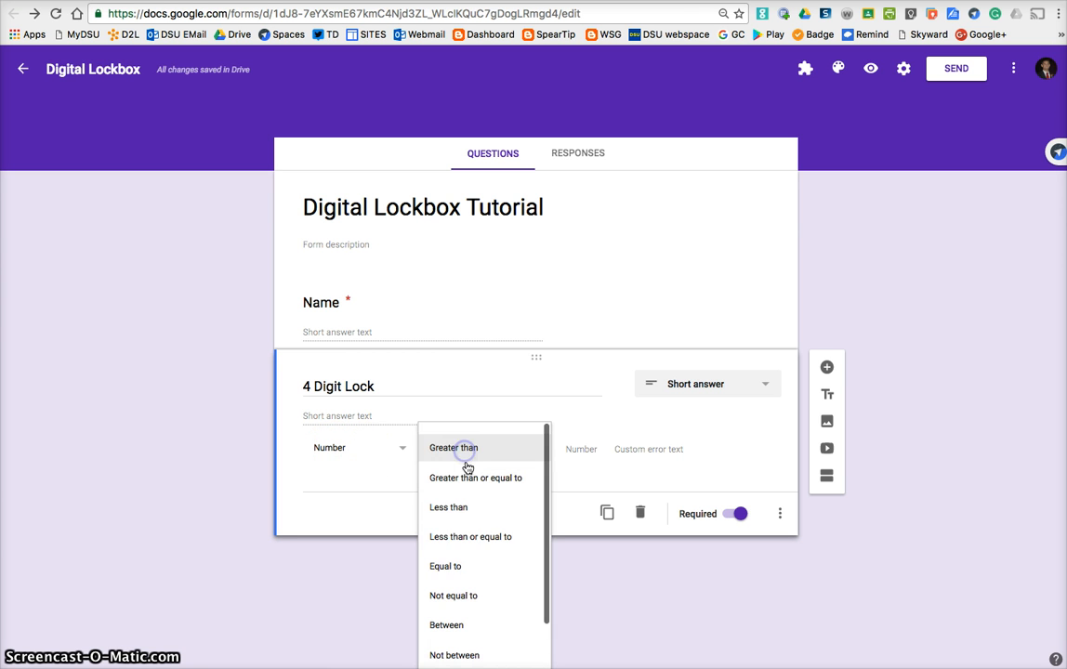
pyautogui.click(445, 566)
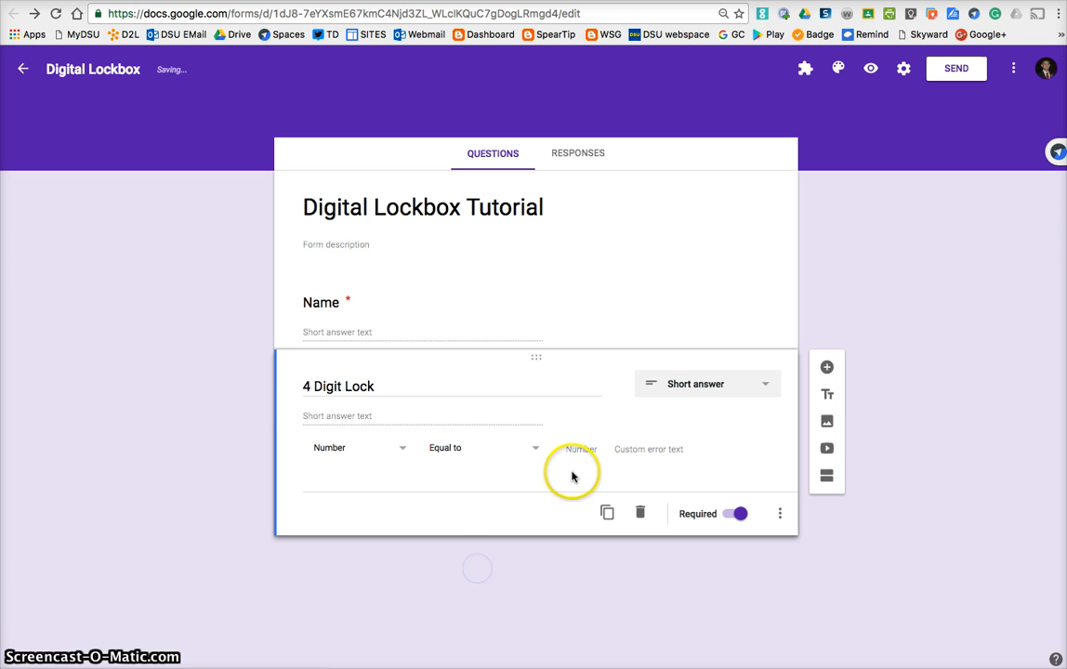
pyautogui.click(581, 449)
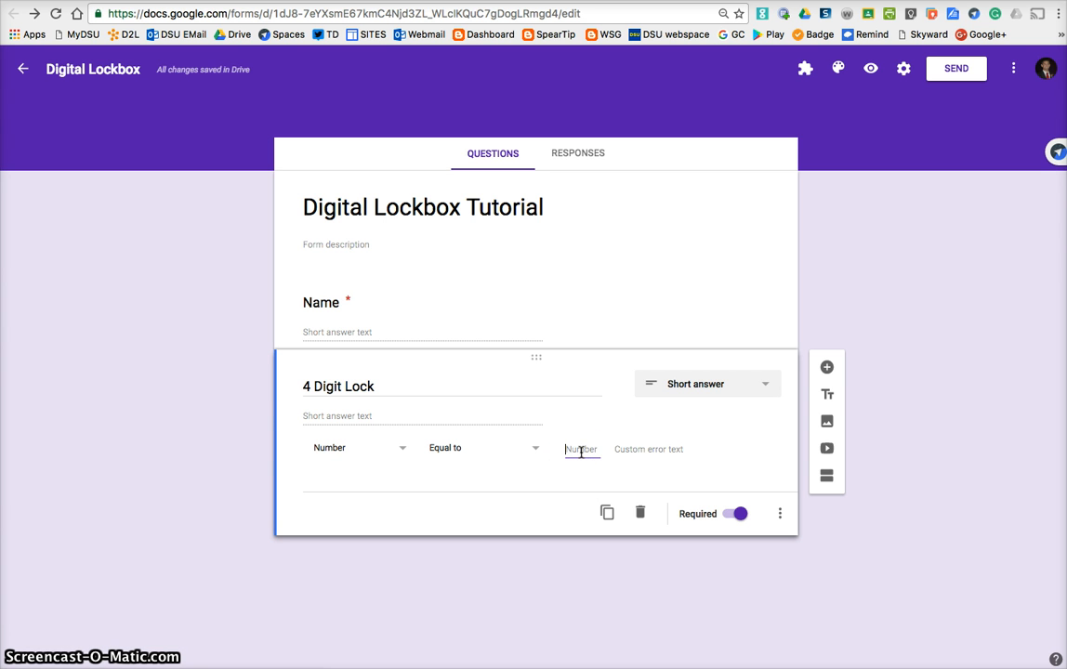
pyautogui.write('1234')
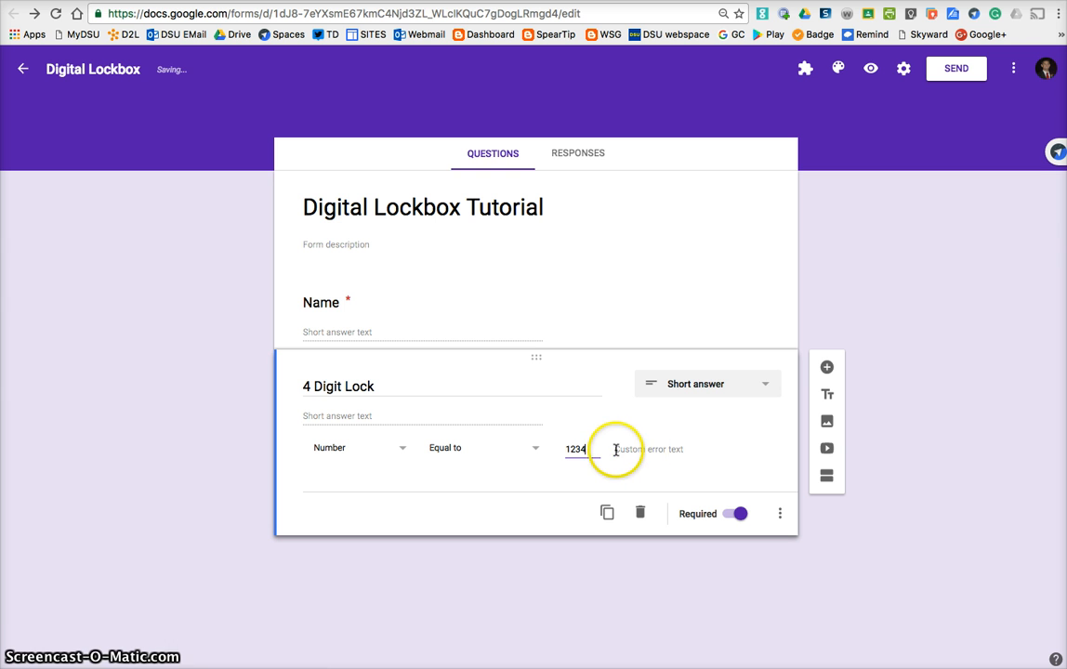
pyautogui.moveTo(505, 420)
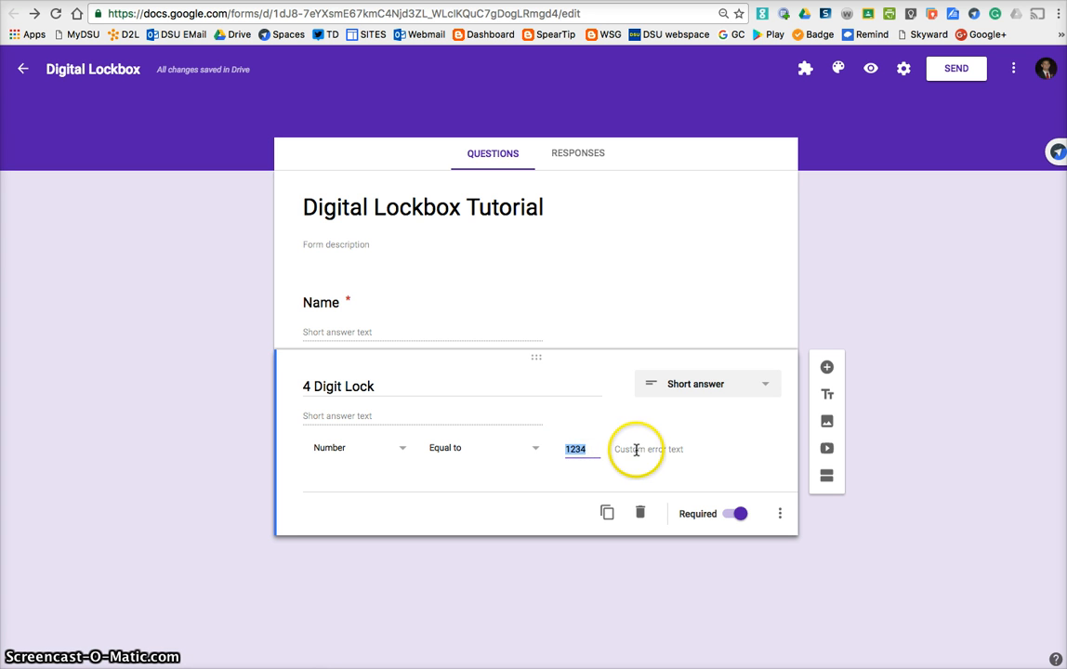
pyautogui.click(651, 449)
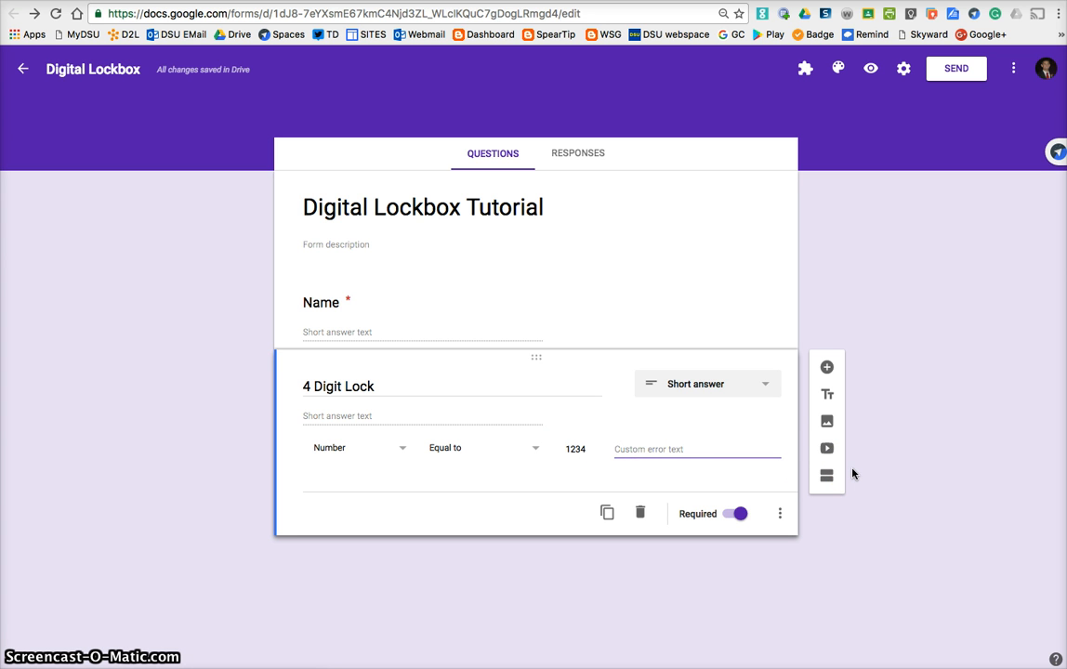
pyautogui.write('Wrong!!!')
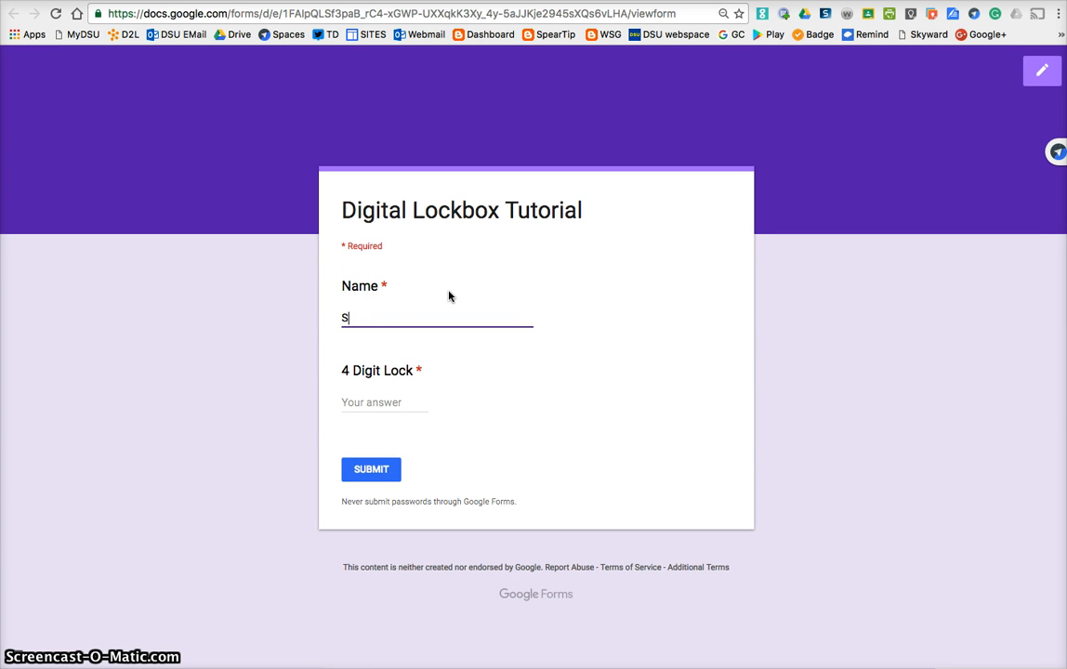
# Step: In the preview, enter a name and try wrong lock numbers 8765 and 3, then 1234
pyautogui.write('ohnny')
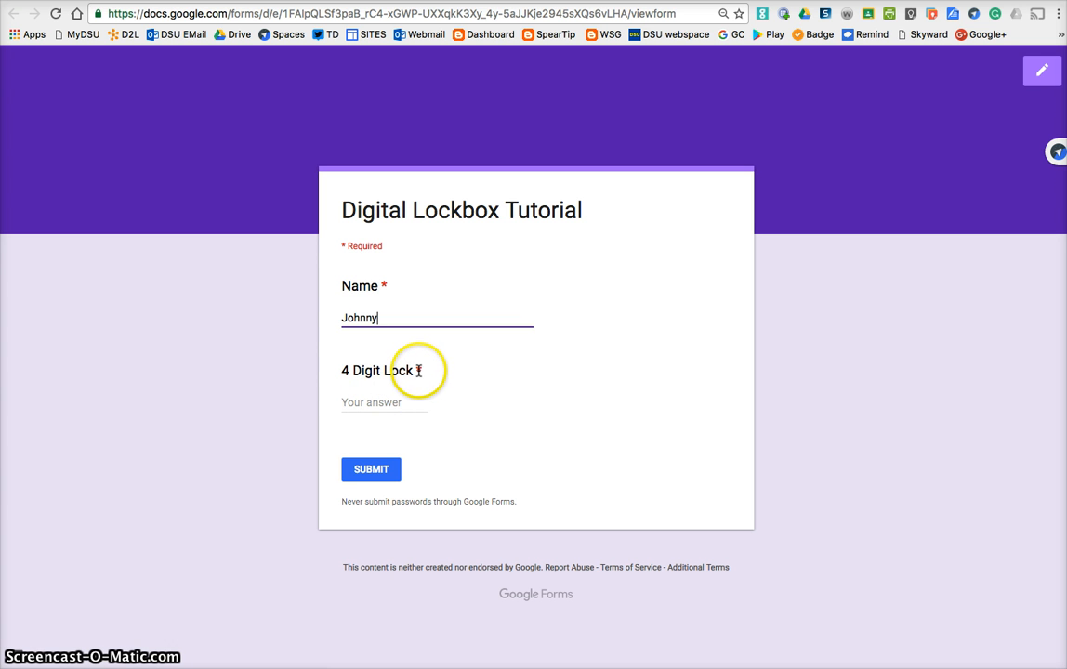
pyautogui.click(381, 402)
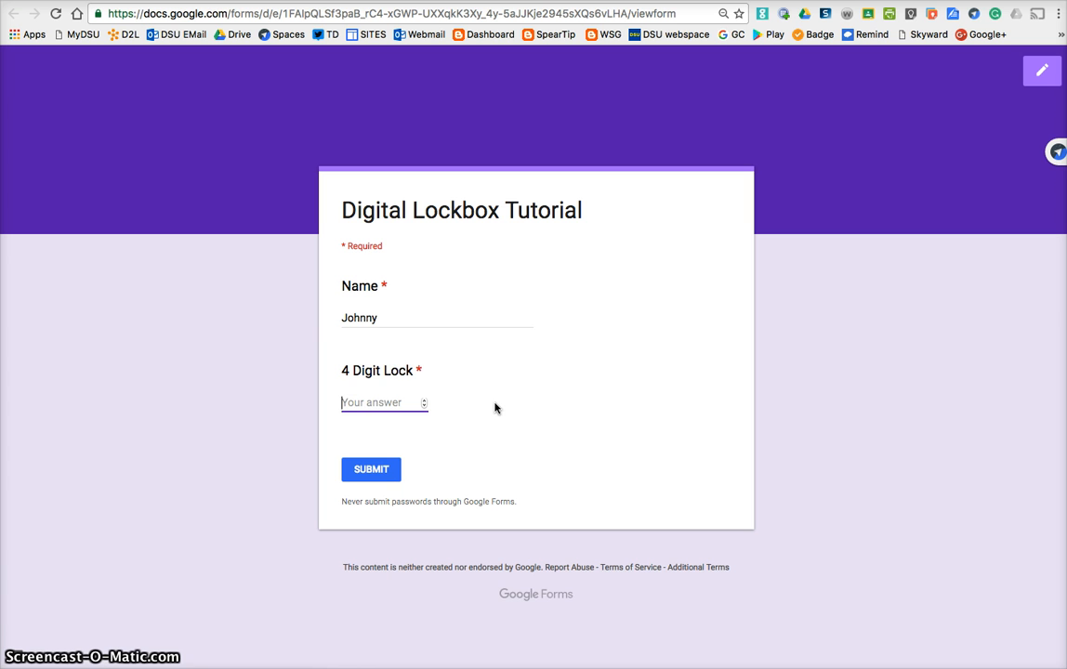
pyautogui.write('8765')
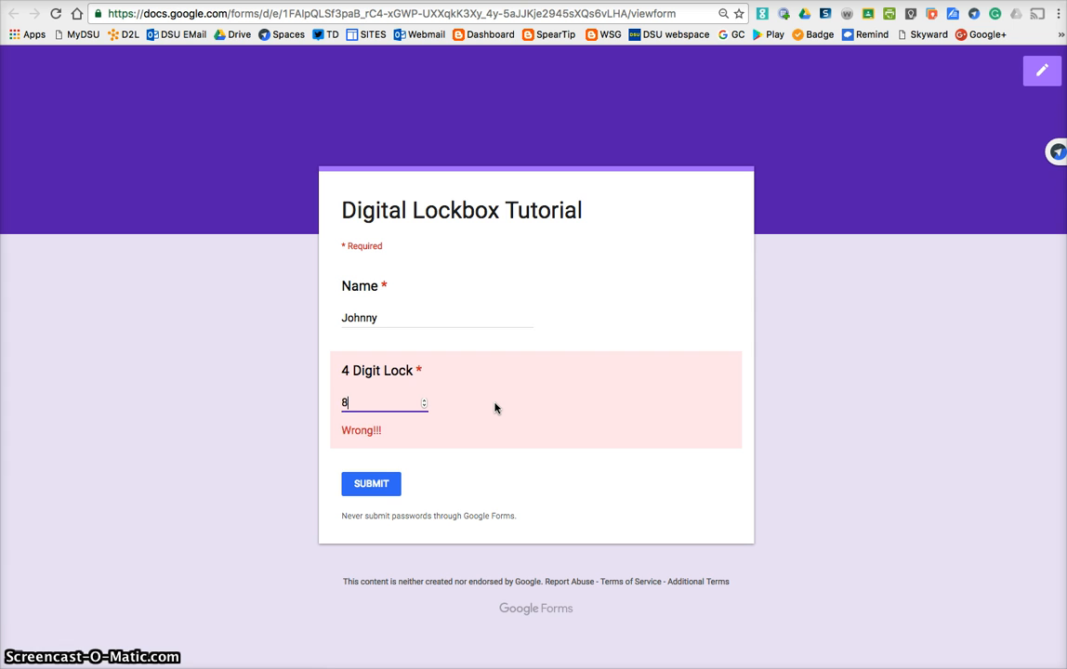
pyautogui.write('1234')
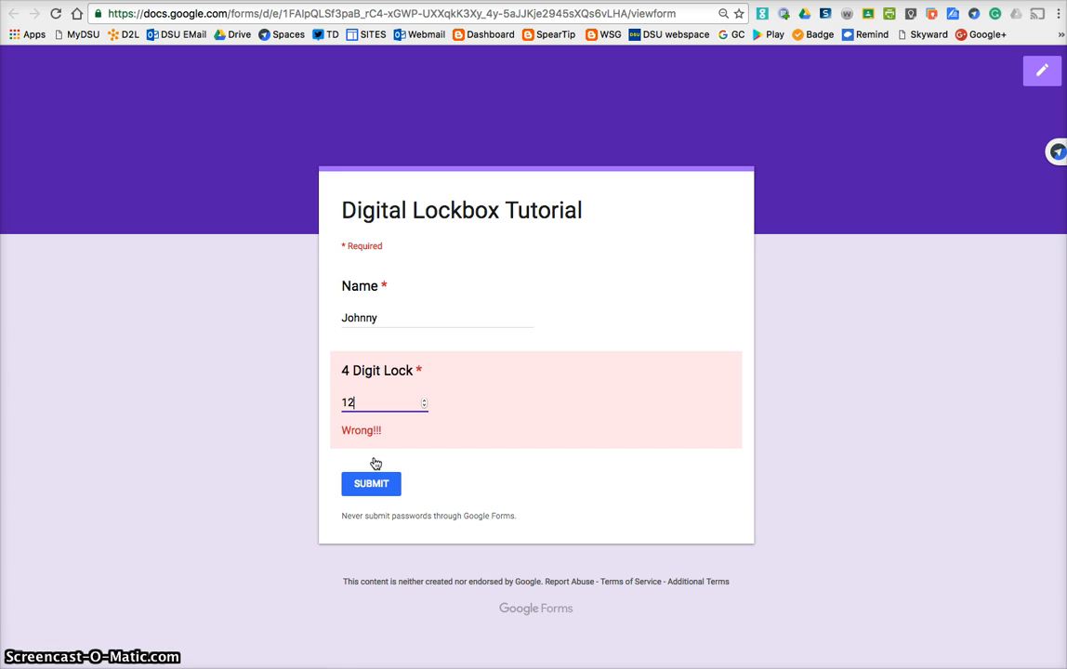
pyautogui.write('3')
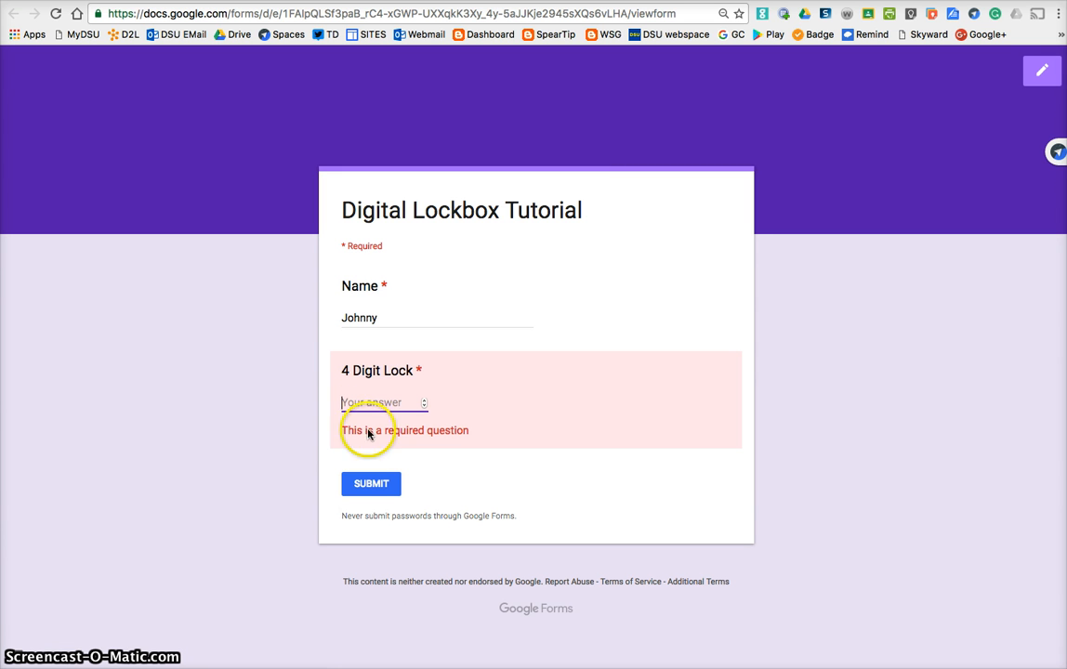
pyautogui.write('1234')
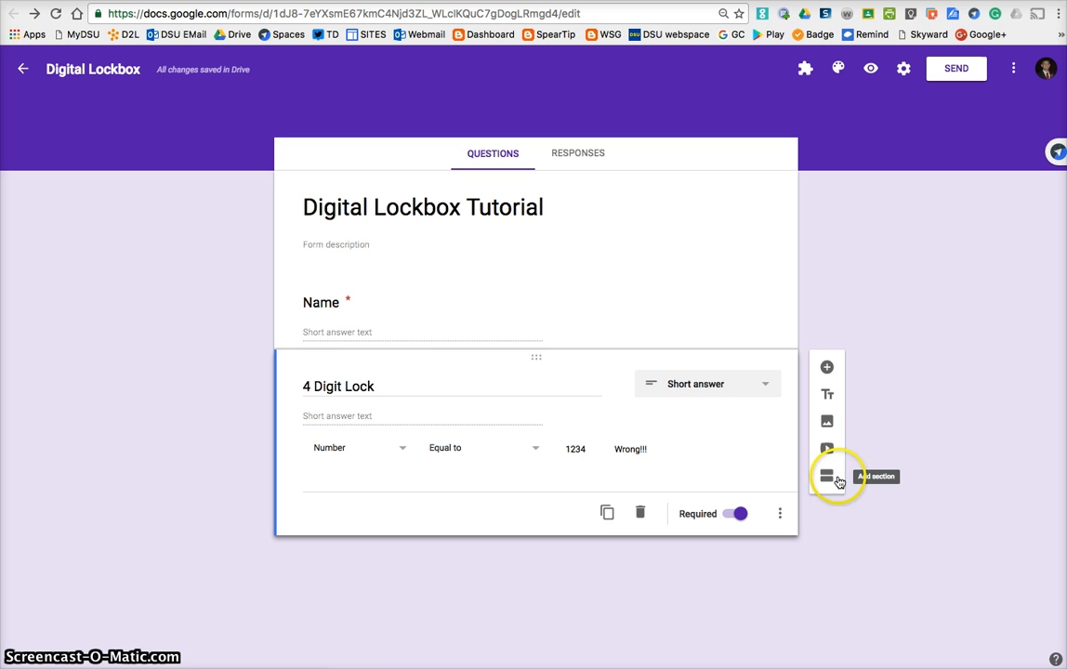
pyautogui.moveTo(891, 528)
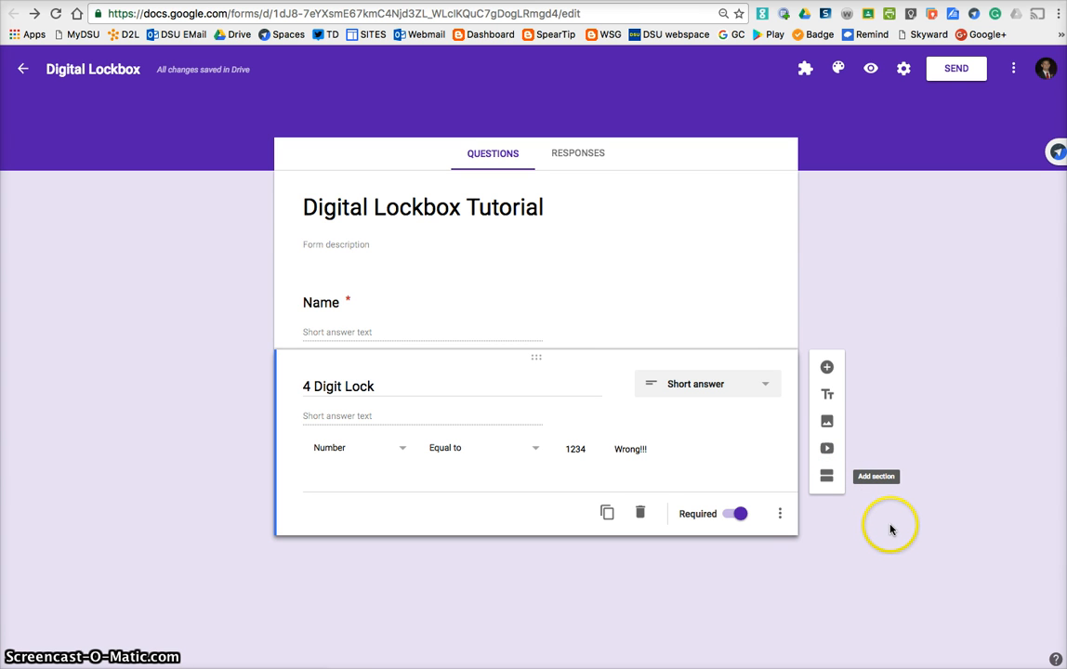
# Step: Add a 'Country Lock' question as a required short answer
pyautogui.click(826, 366)
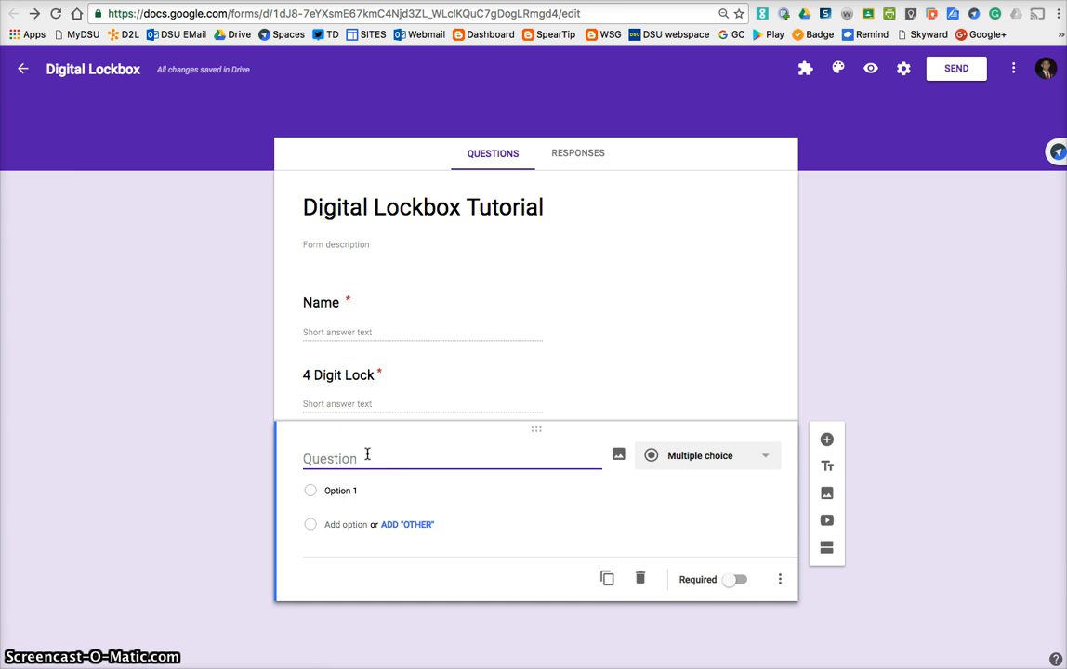
pyautogui.write('Country')
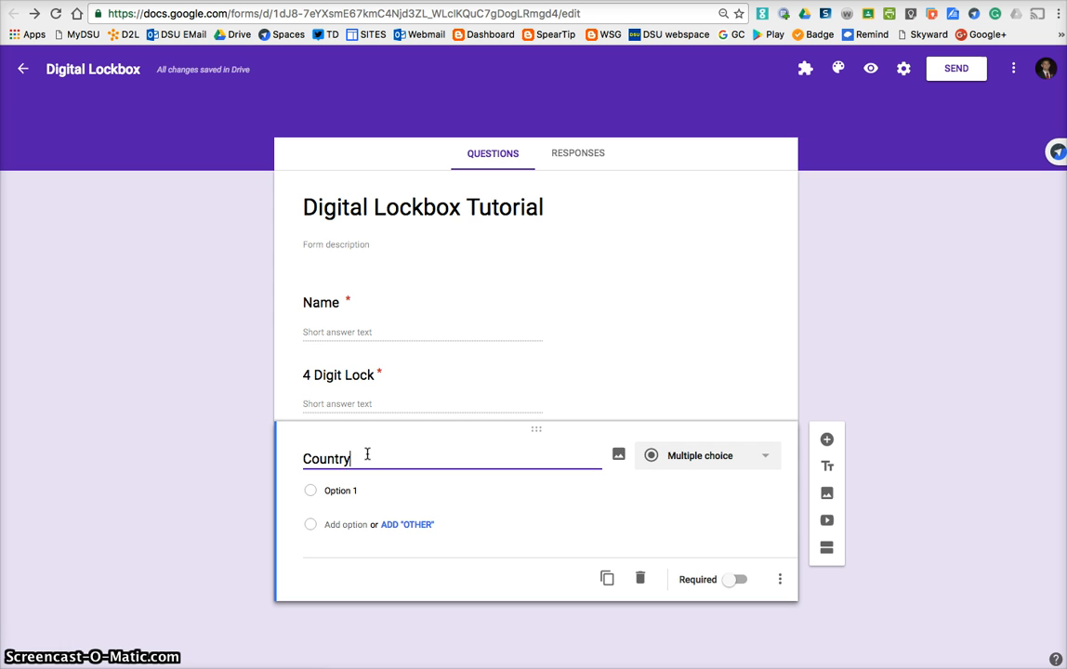
pyautogui.write('Lock')
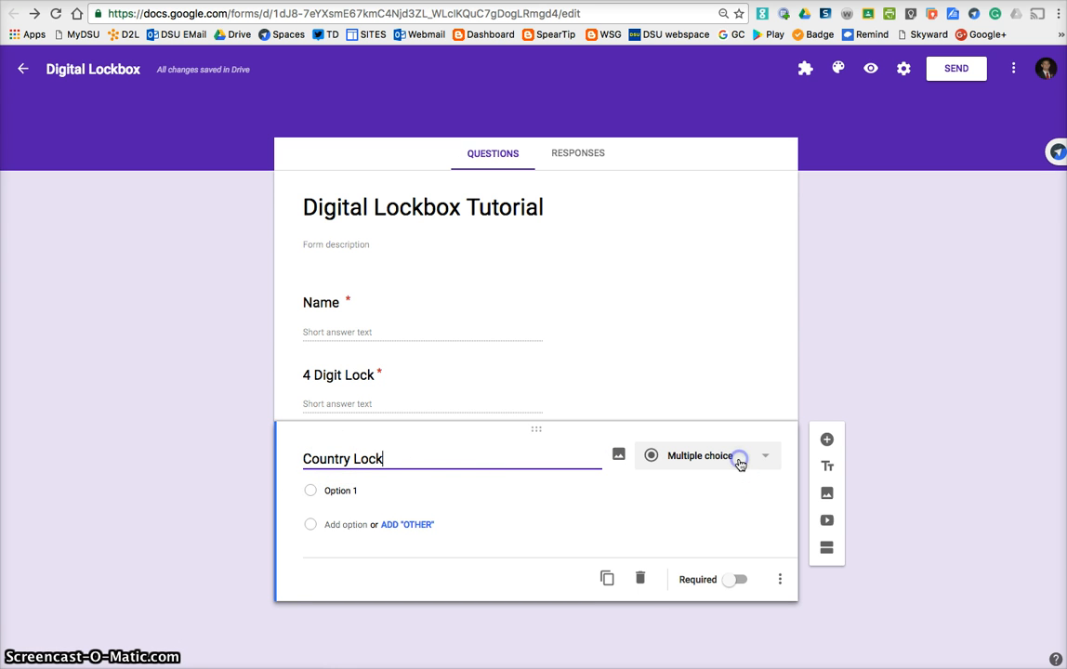
pyautogui.click(707, 455)
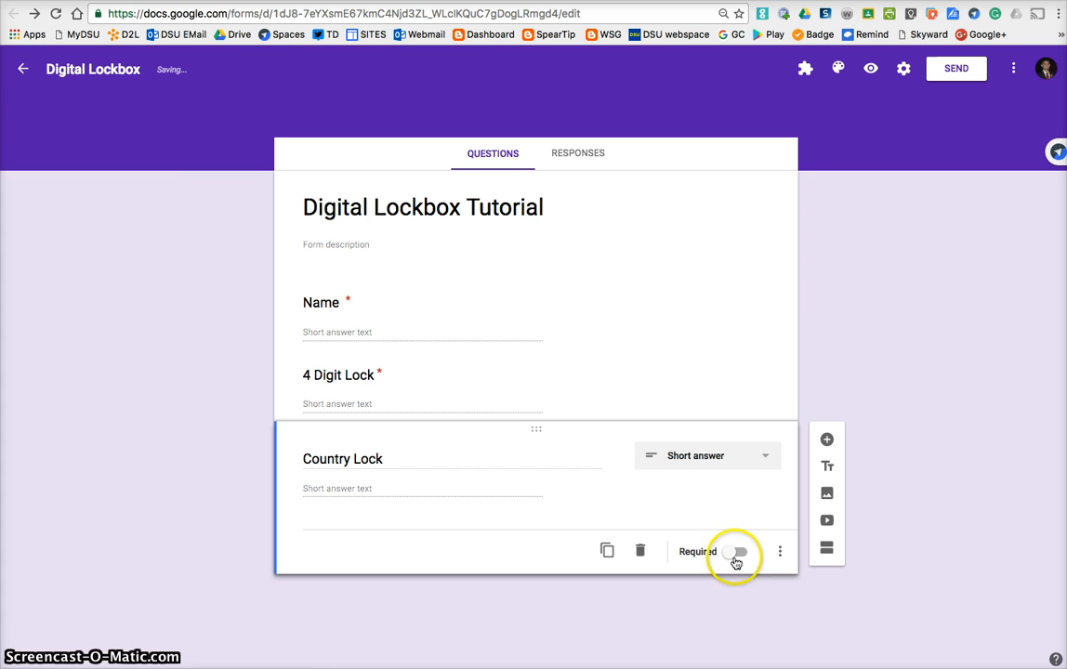
pyautogui.click(736, 551)
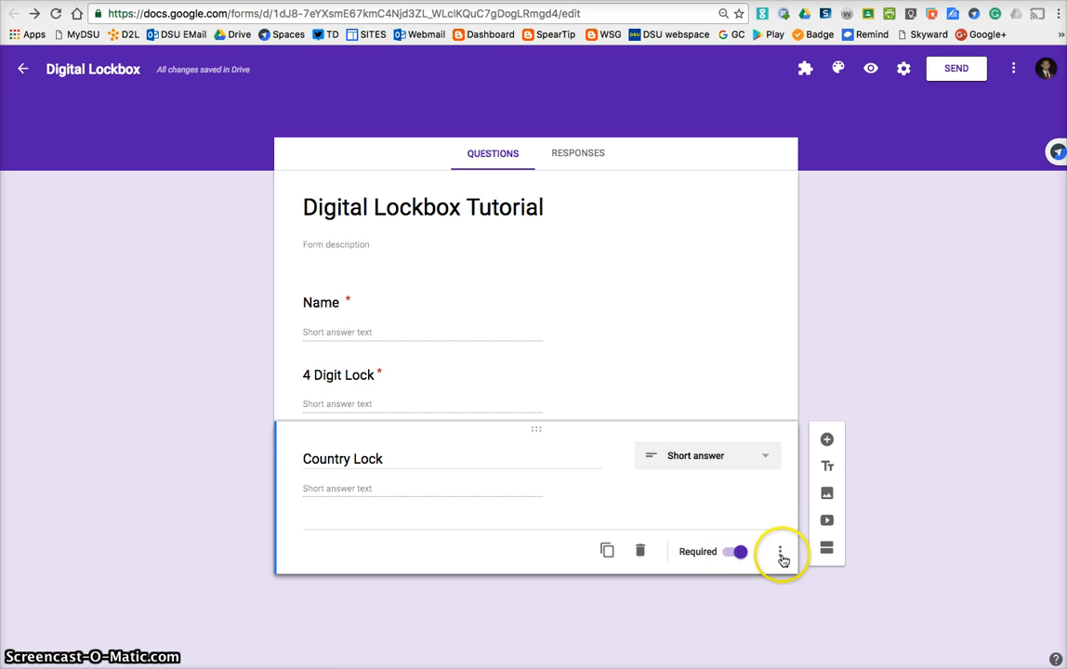
# Step: Validate Country Lock as text containing 'Canada', with error text 'Nope!'
pyautogui.click(779, 551)
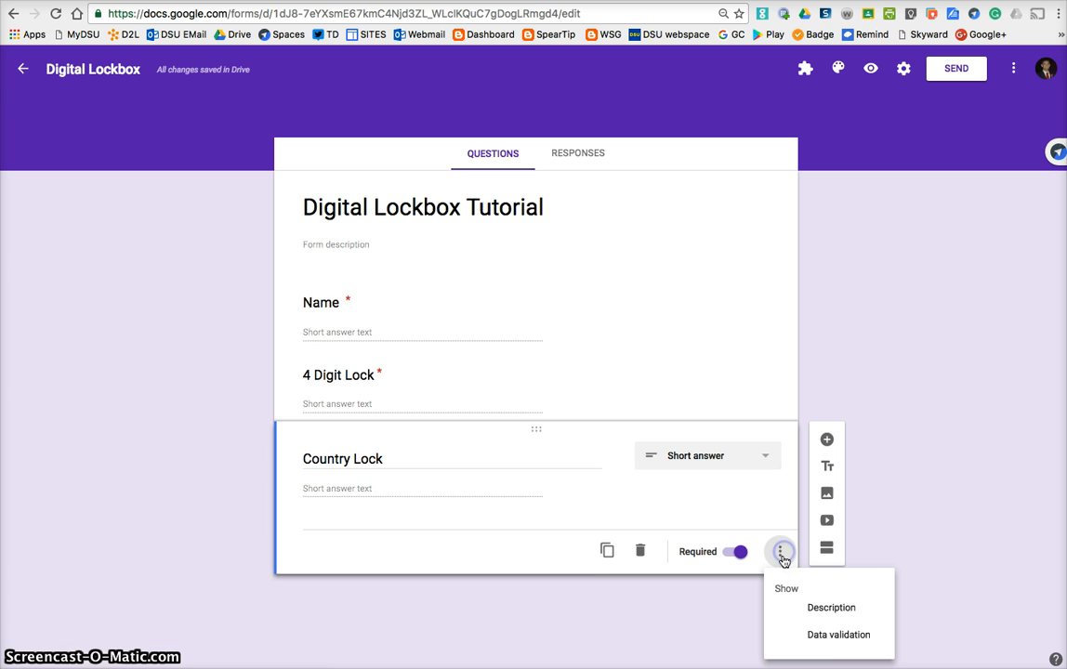
pyautogui.click(837, 635)
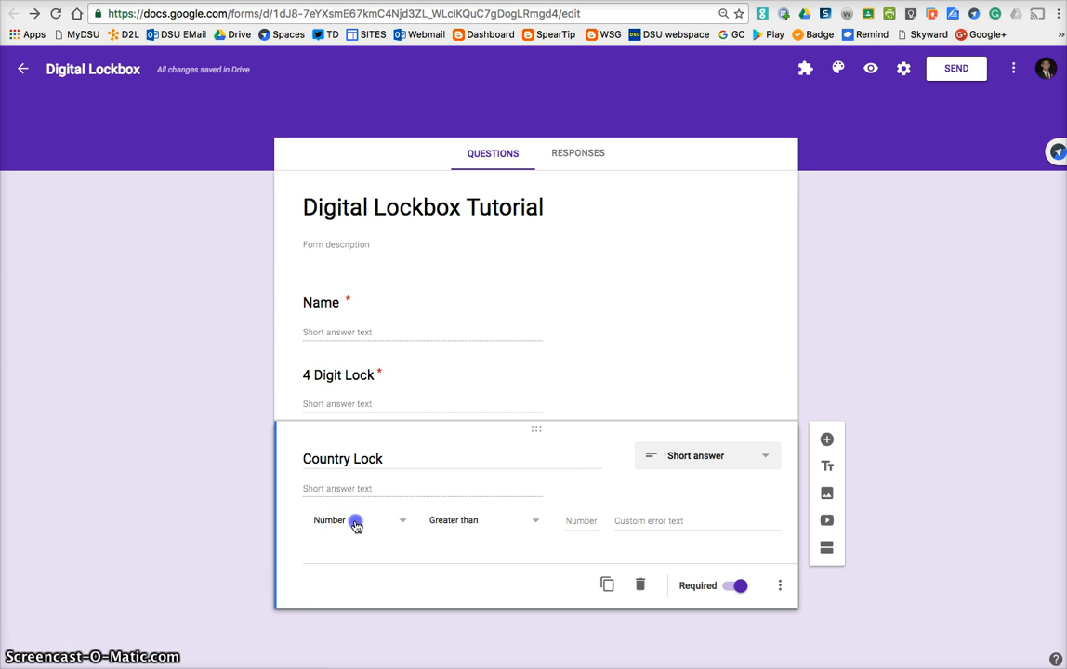
pyautogui.click(354, 521)
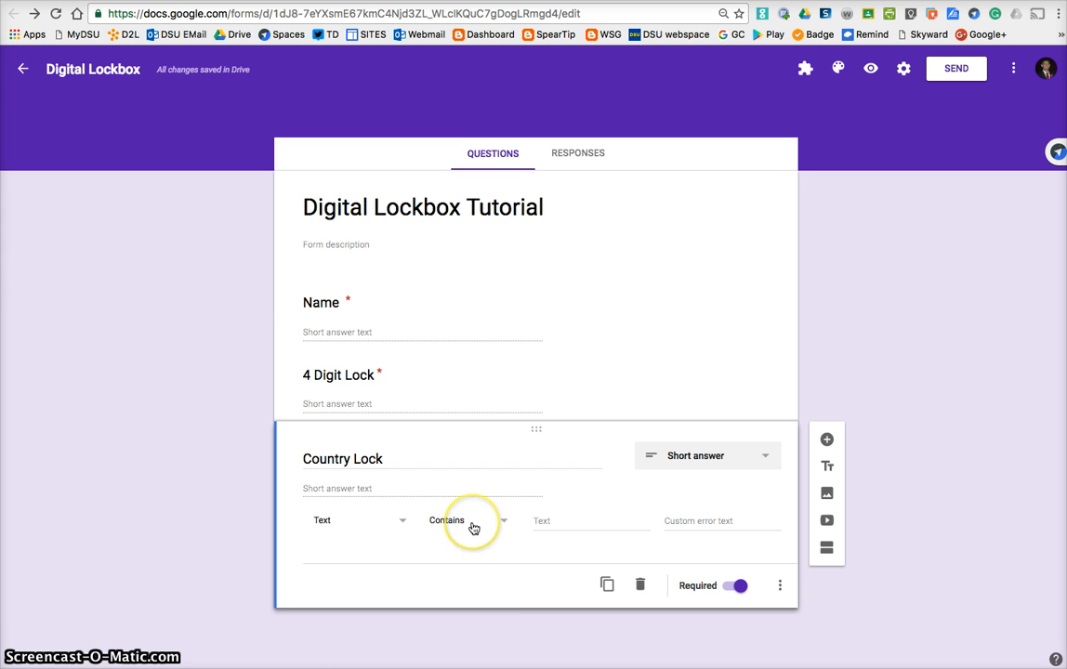
pyautogui.click(468, 520)
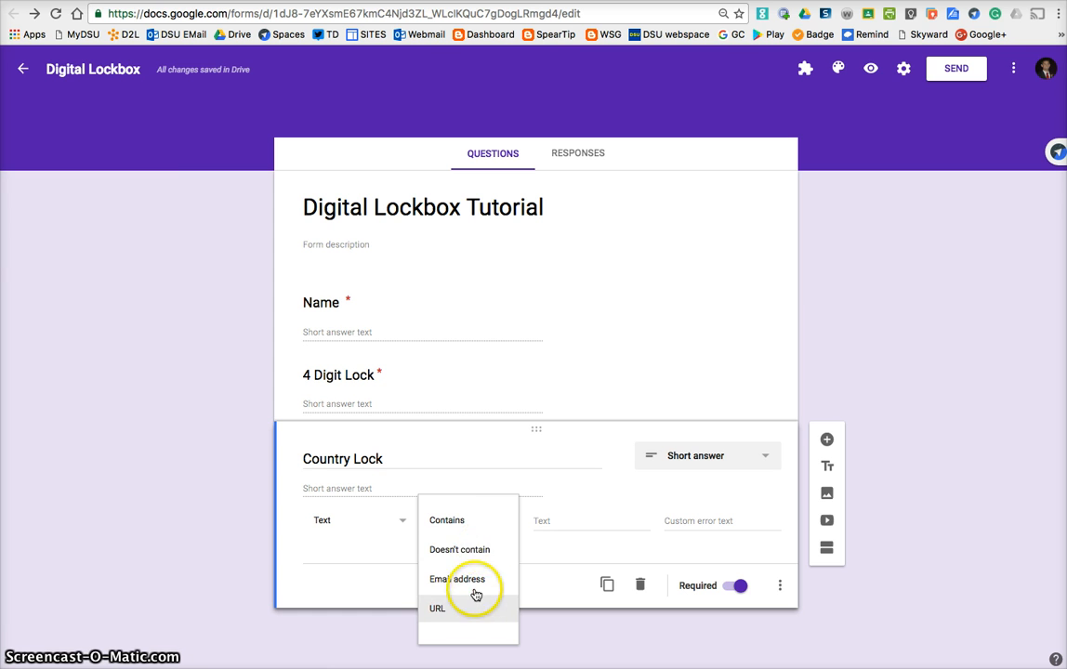
pyautogui.click(446, 520)
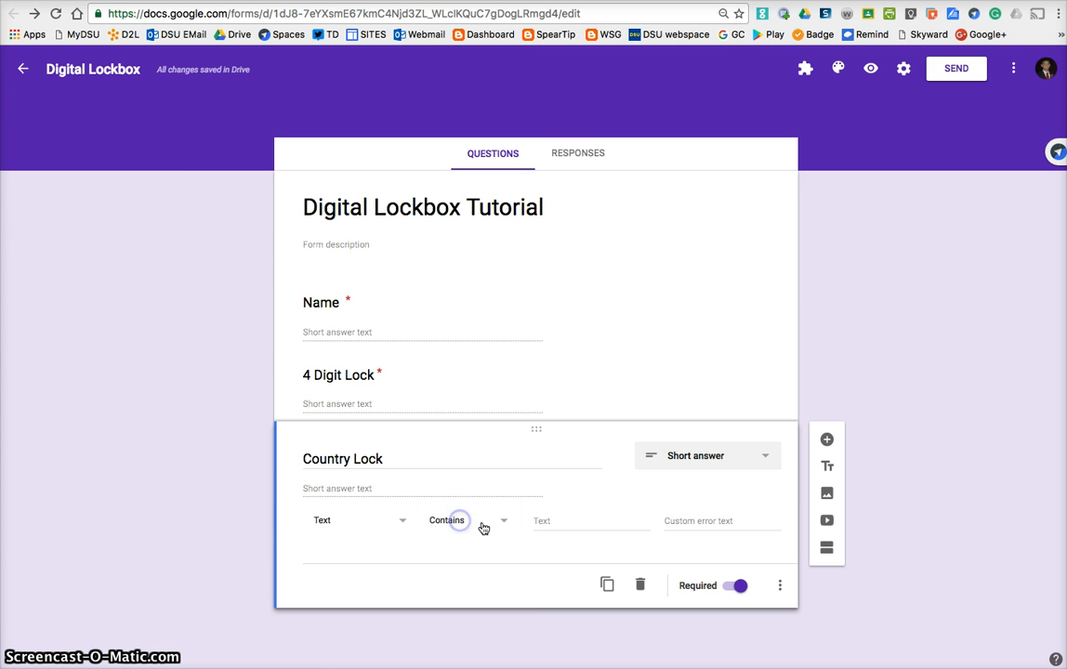
pyautogui.click(590, 521)
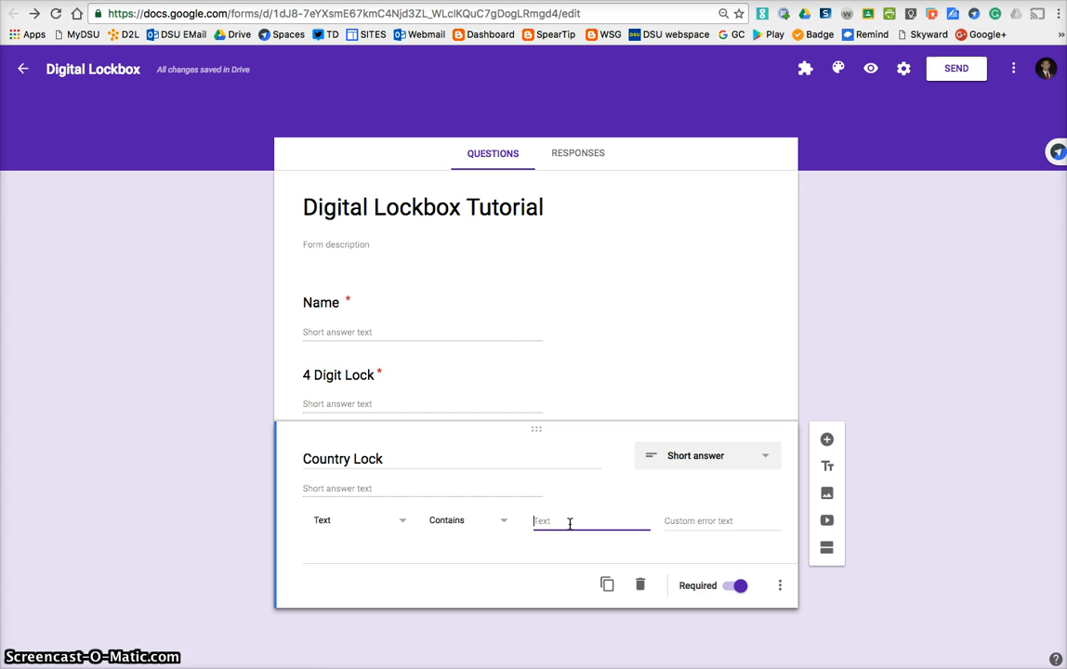
pyautogui.write('Canada')
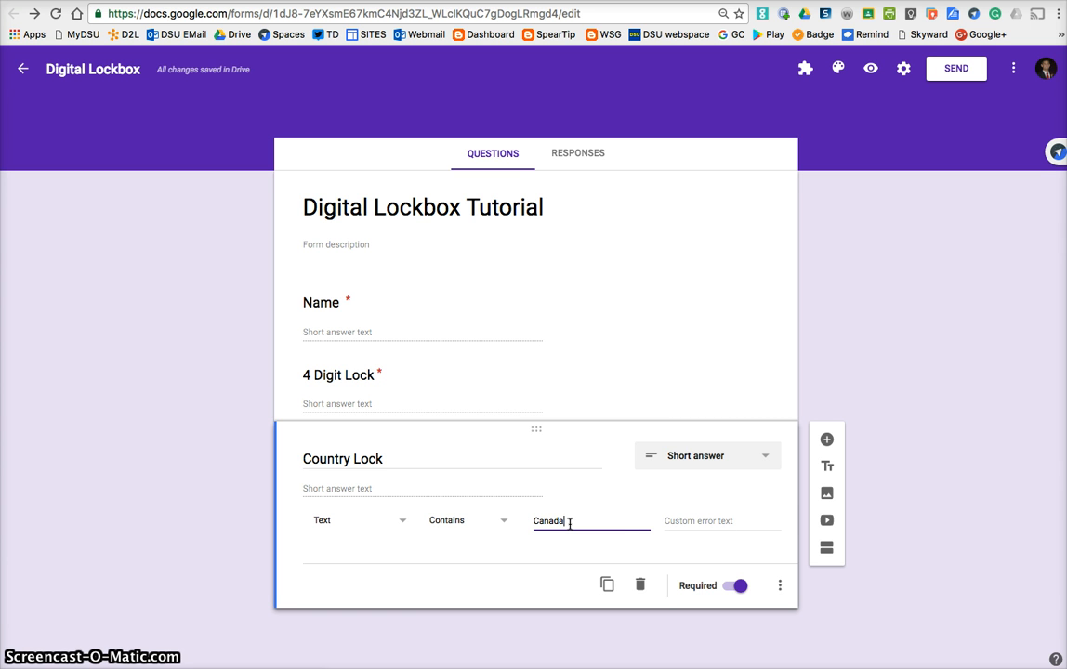
pyautogui.click(721, 521)
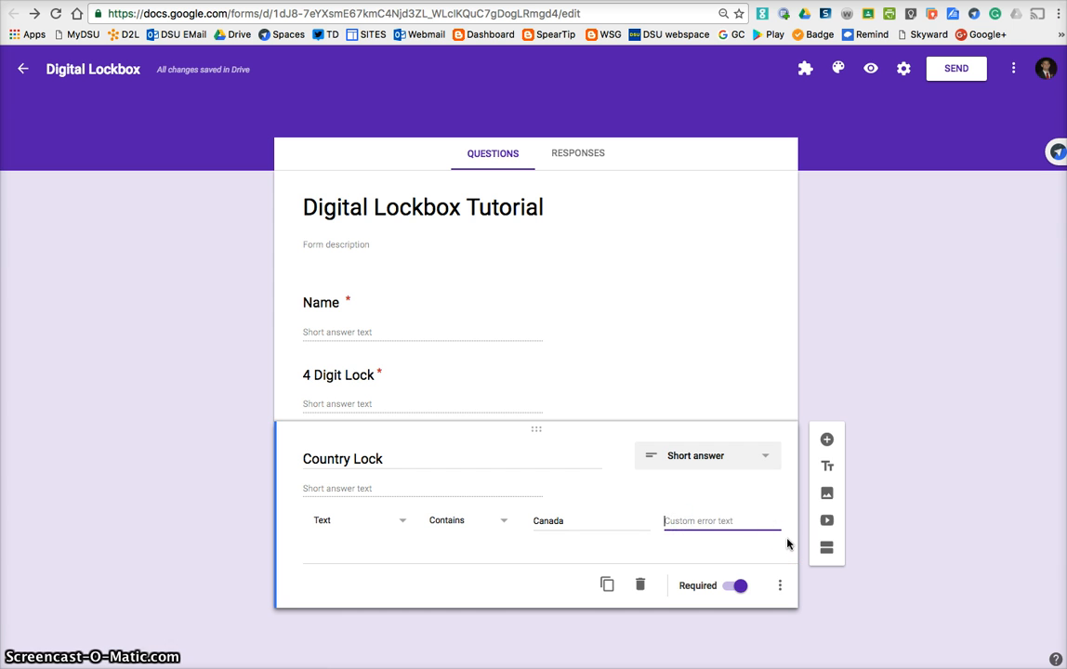
pyautogui.write('Nope!')
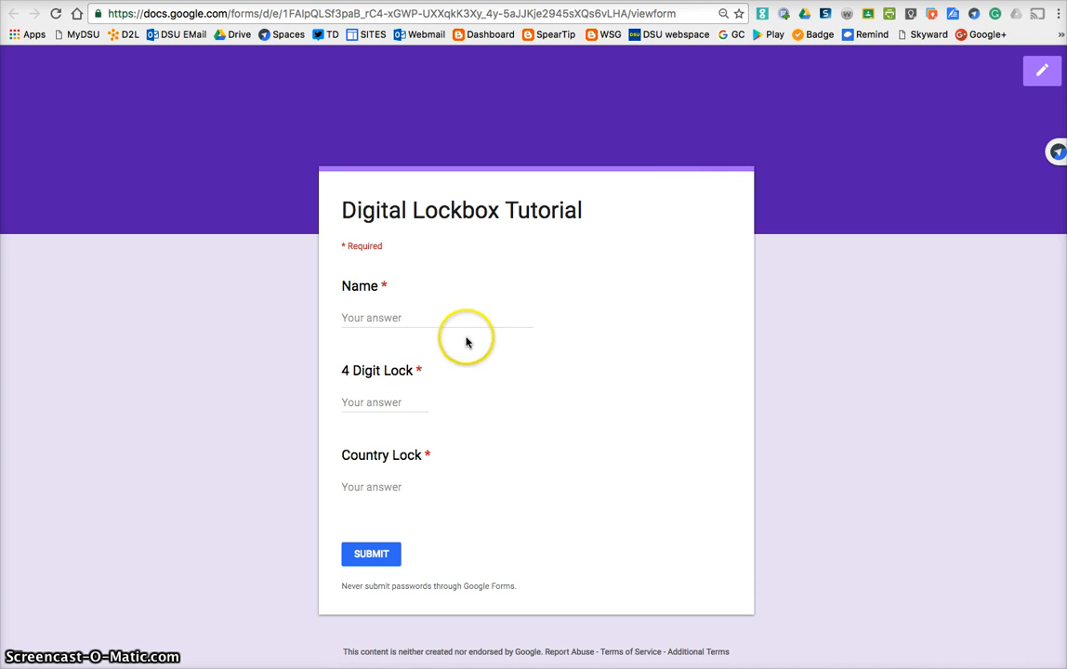
# Step: Enter wrong country '123' in the preview, erase it, and enter Canada
pyautogui.write('1234')
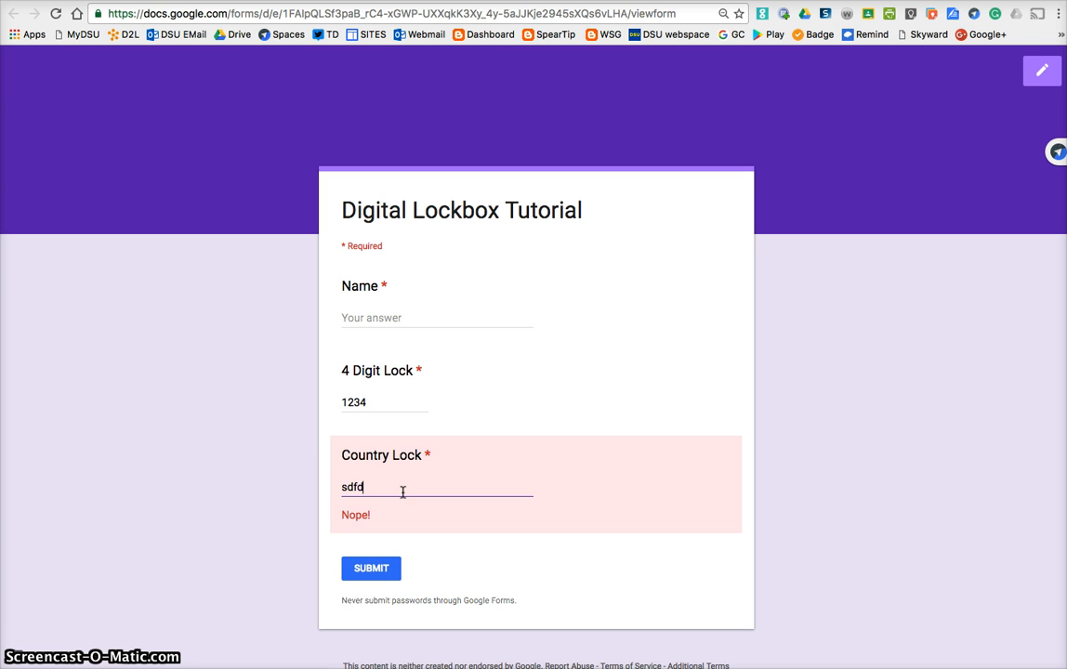
pyautogui.press('BackSpace')
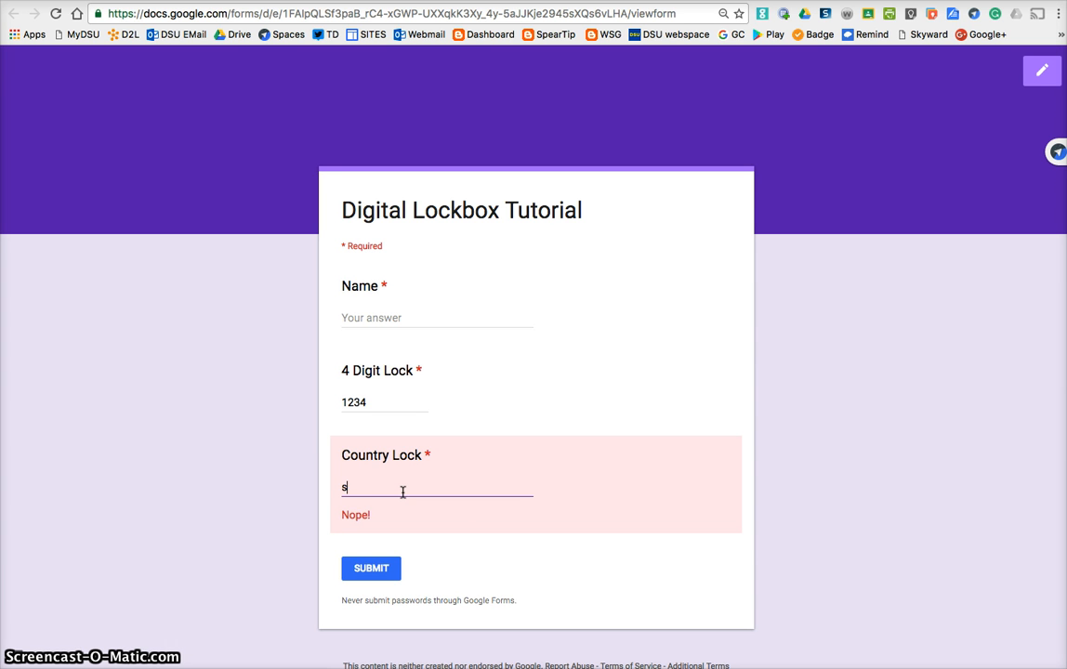
pyautogui.write('Canada')
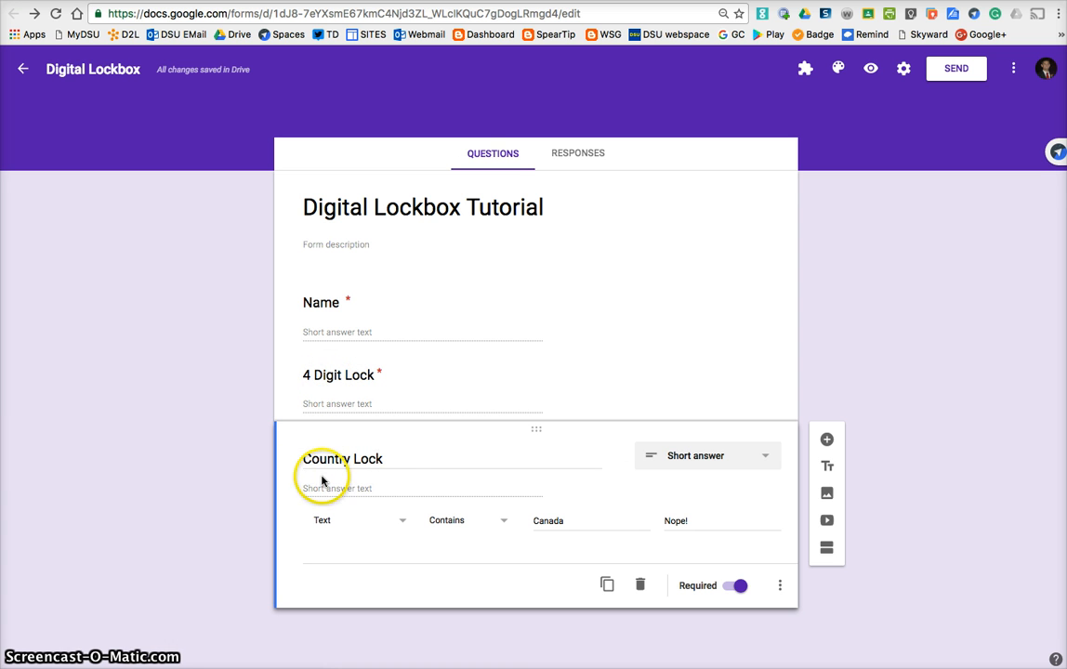
pyautogui.moveTo(332, 405)
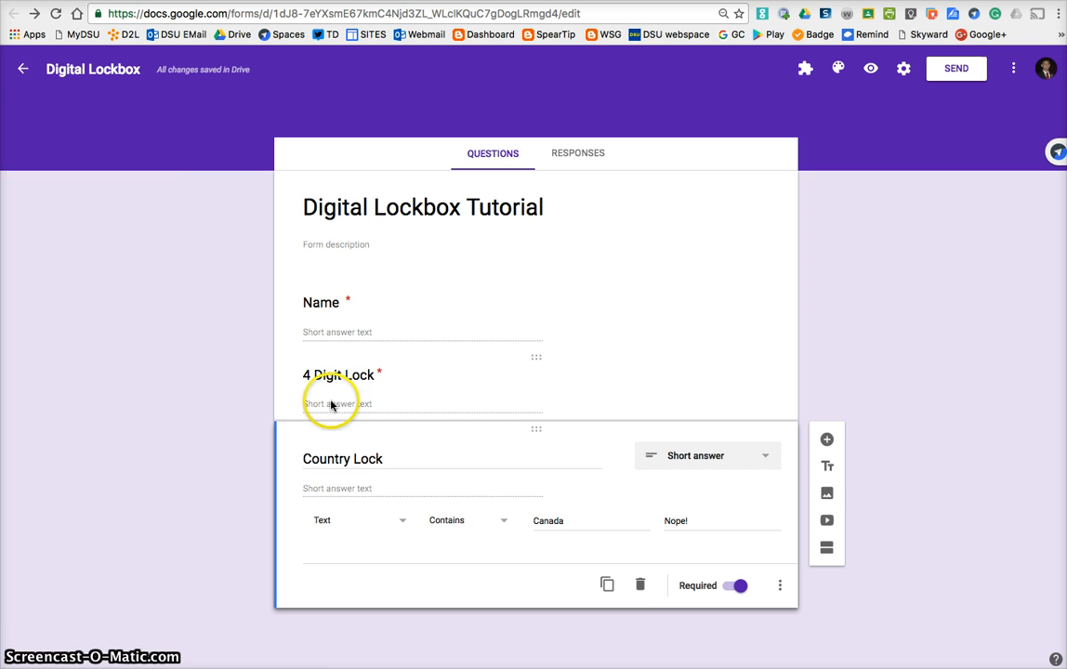
pyautogui.moveTo(364, 500)
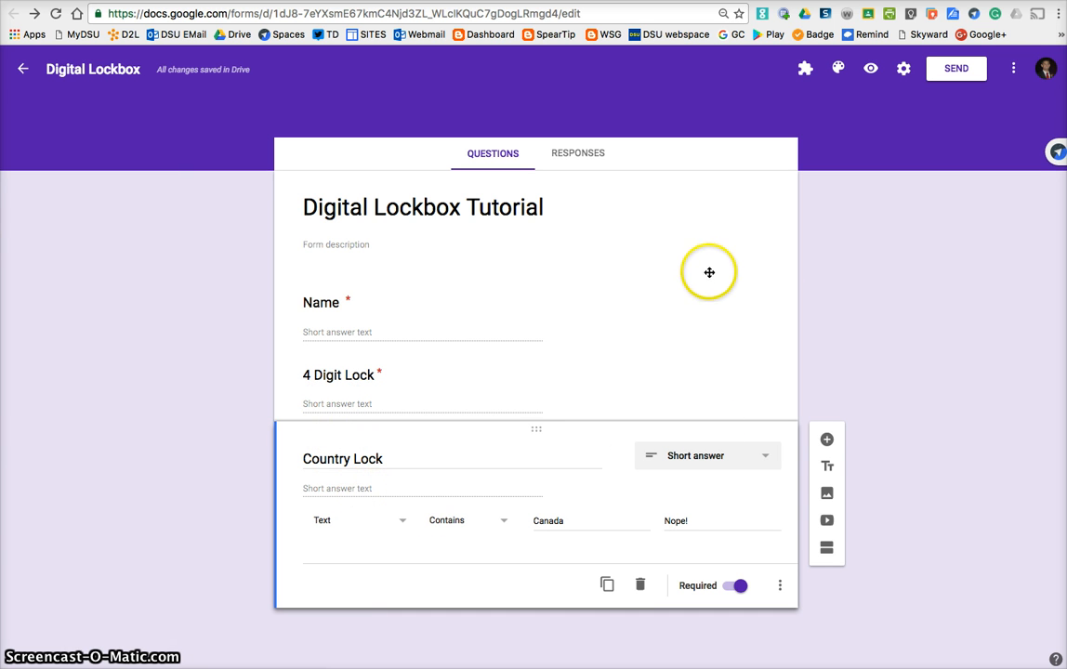
pyautogui.moveTo(390, 290)
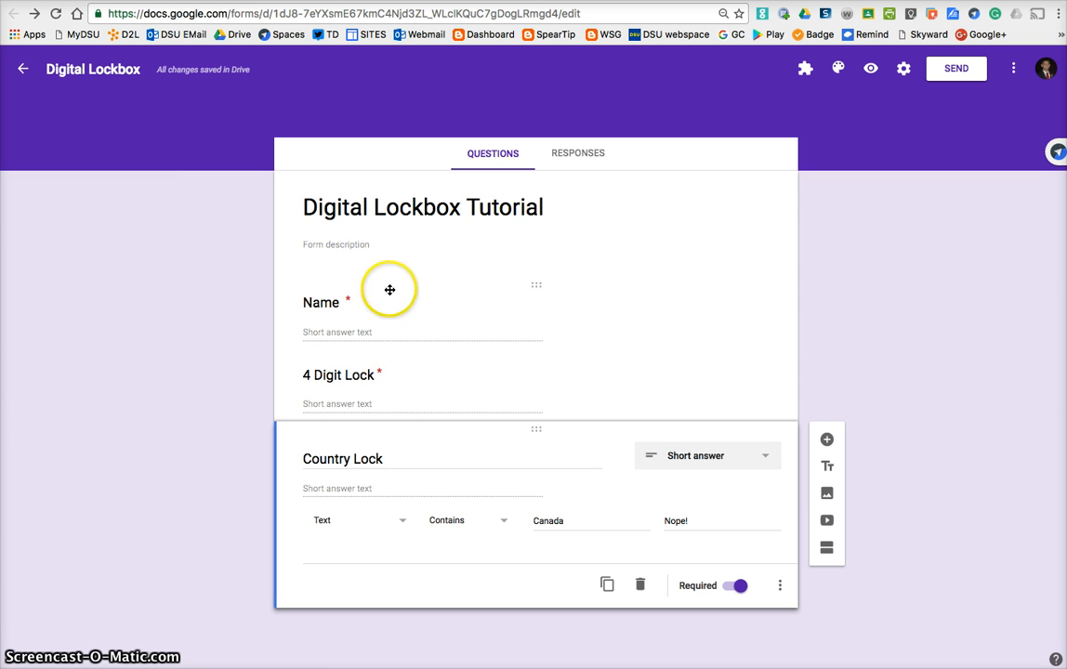
pyautogui.moveTo(620, 427)
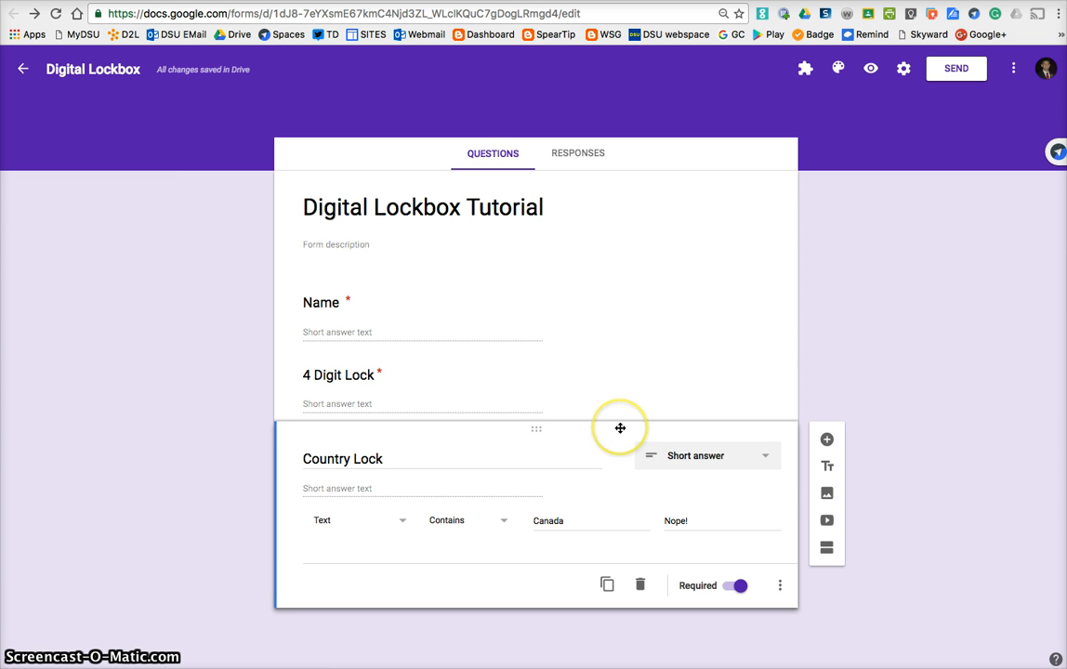
pyautogui.moveTo(691, 298)
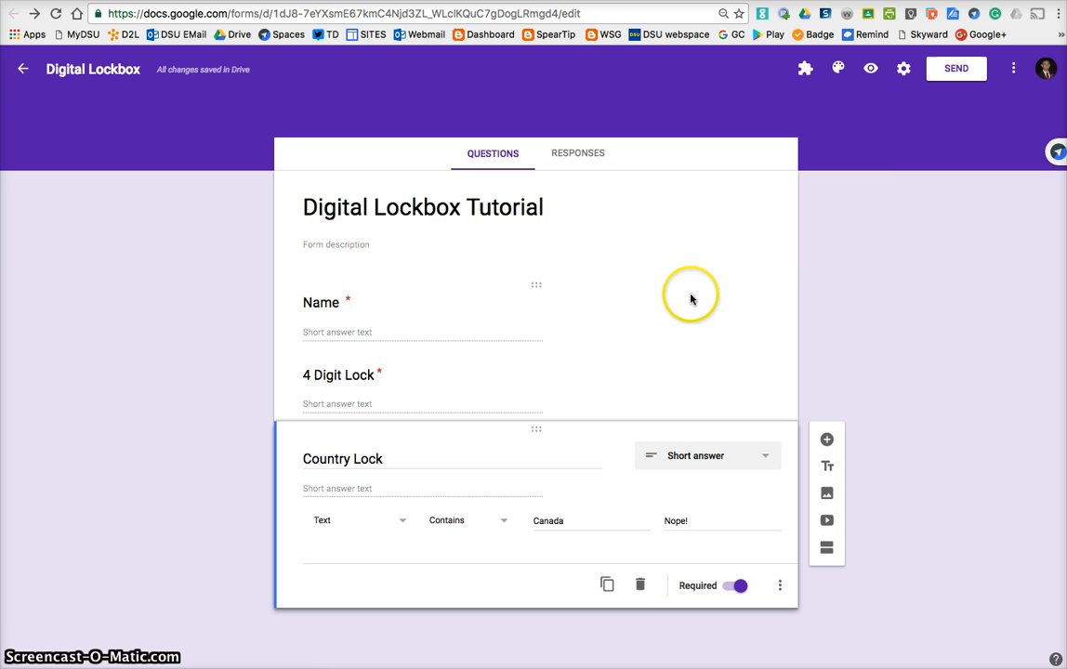
pyautogui.moveTo(806, 232)
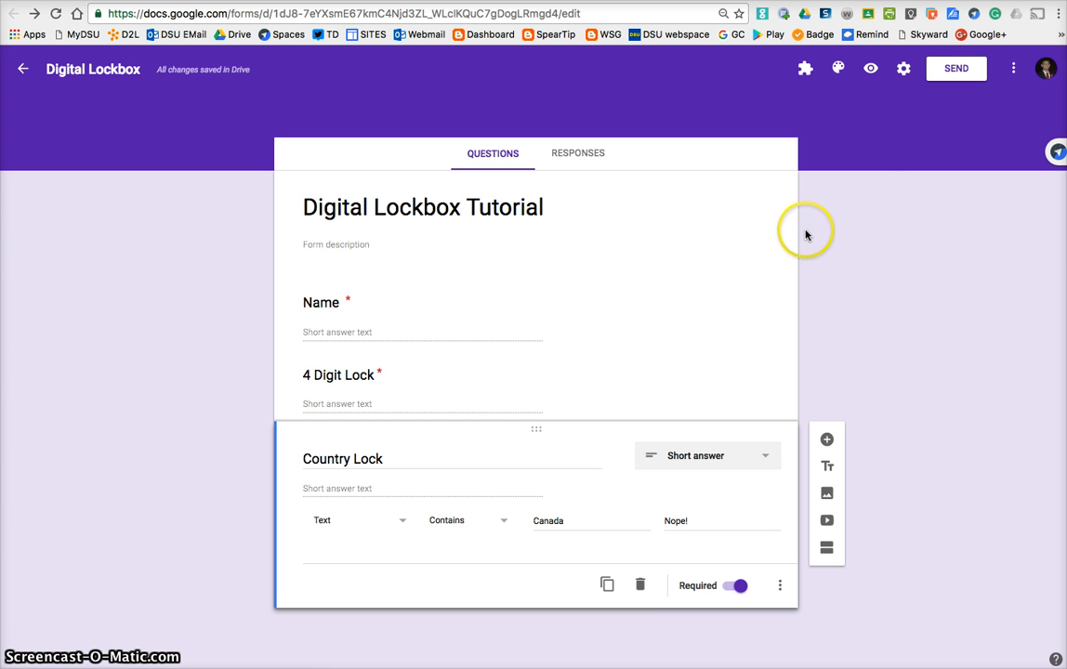
pyautogui.moveTo(903, 67)
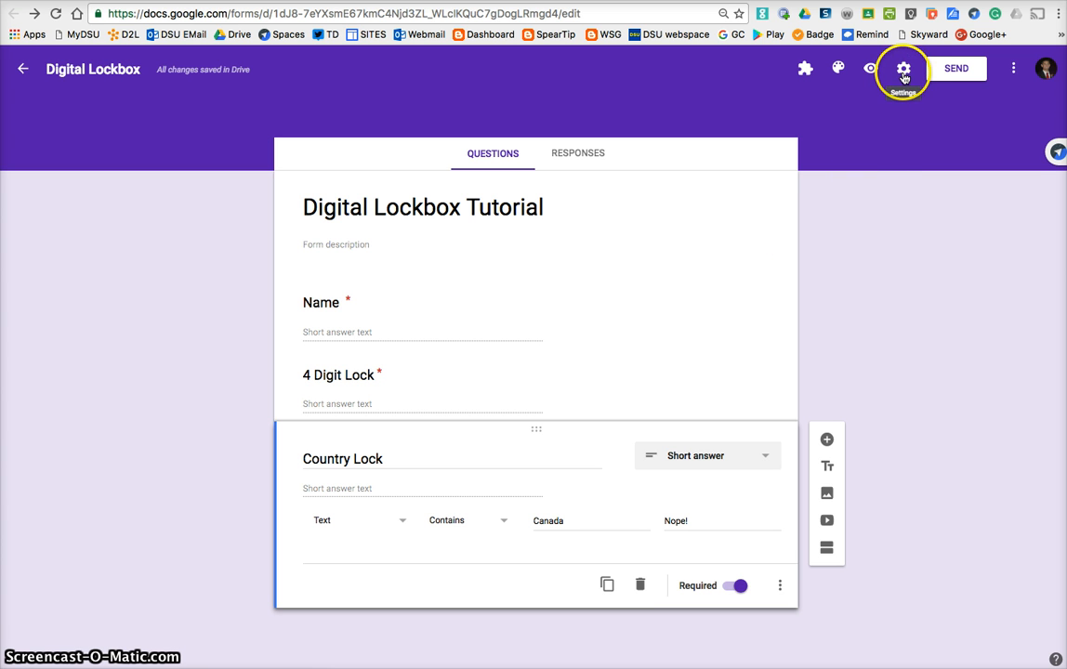
# Step: Set the Presentation confirmation to 'You have cracked the code! You have earned 3 Black Knights!'
pyautogui.click(902, 68)
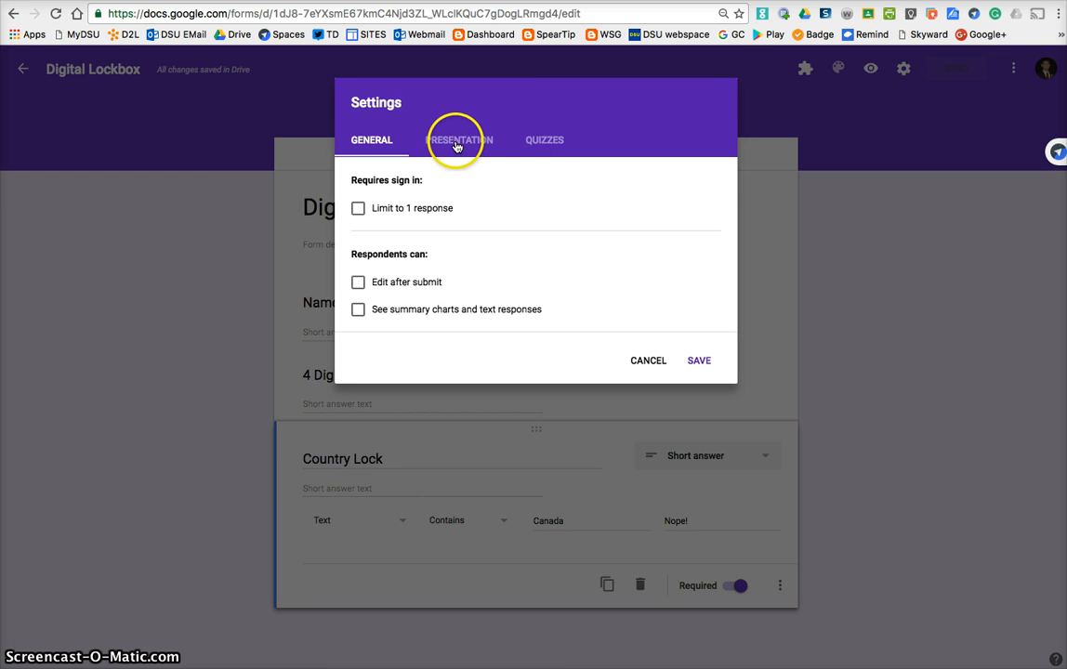
pyautogui.click(458, 139)
pyautogui.write('You ')
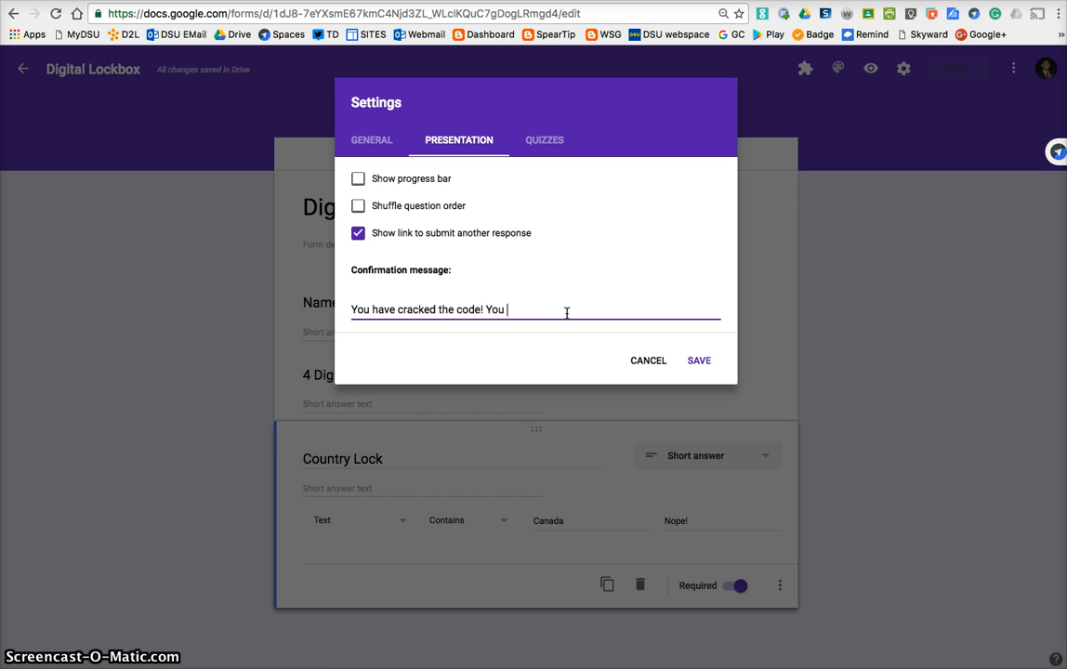
pyautogui.write('have earned 3')
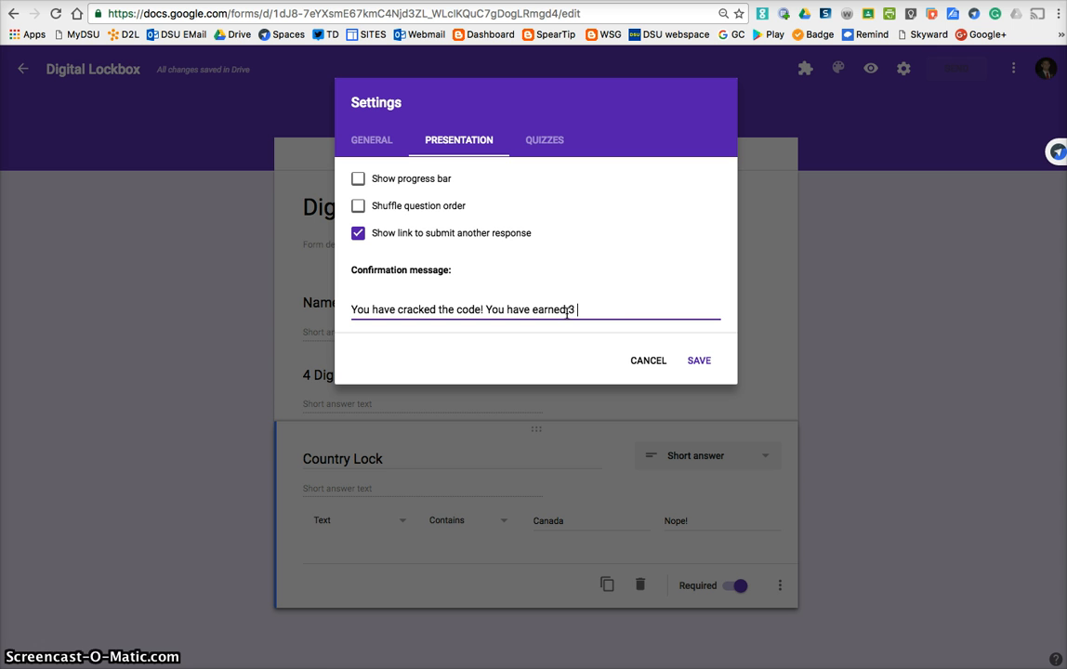
pyautogui.write('Black Knights!')
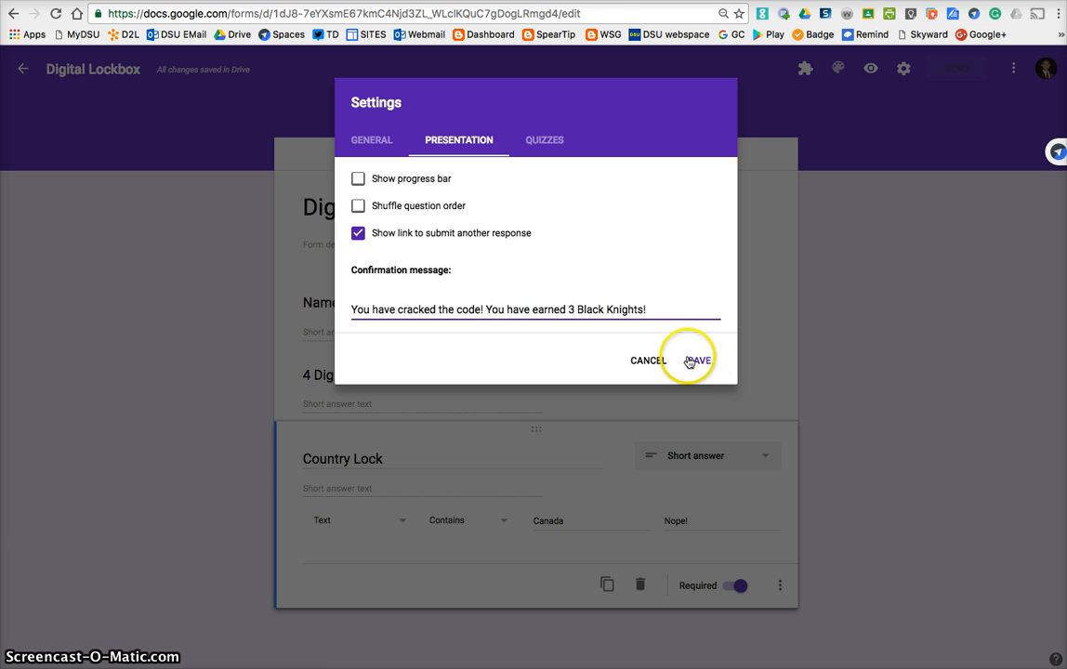
pyautogui.click(696, 361)
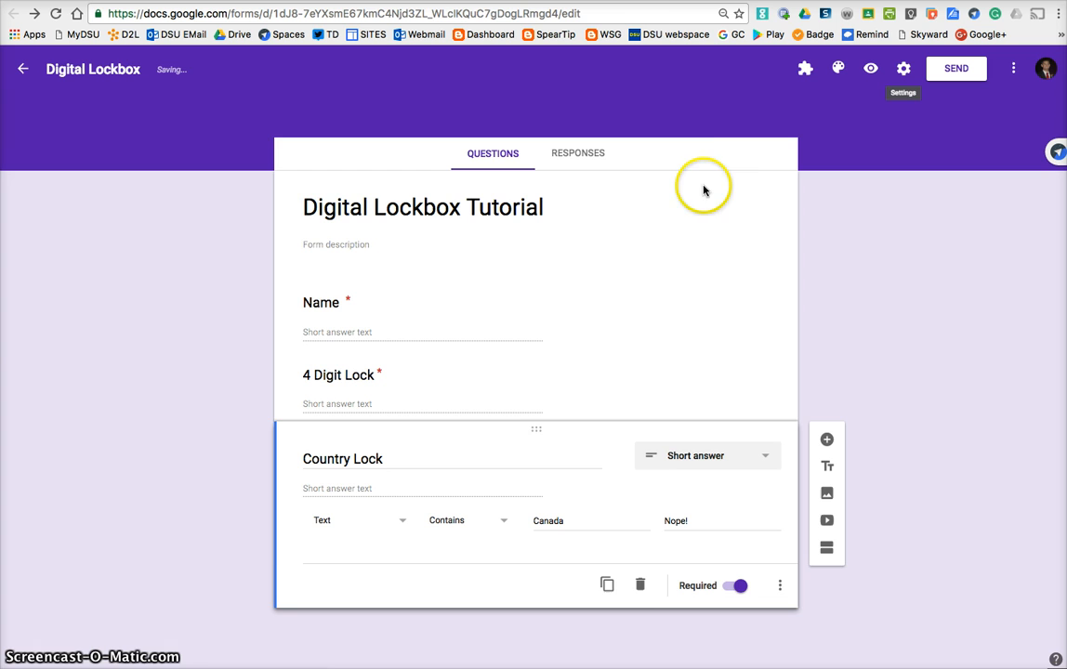
# Step: Submit a preview response with Name Dan, lock 1234 and country Canada
pyautogui.click(870, 68)
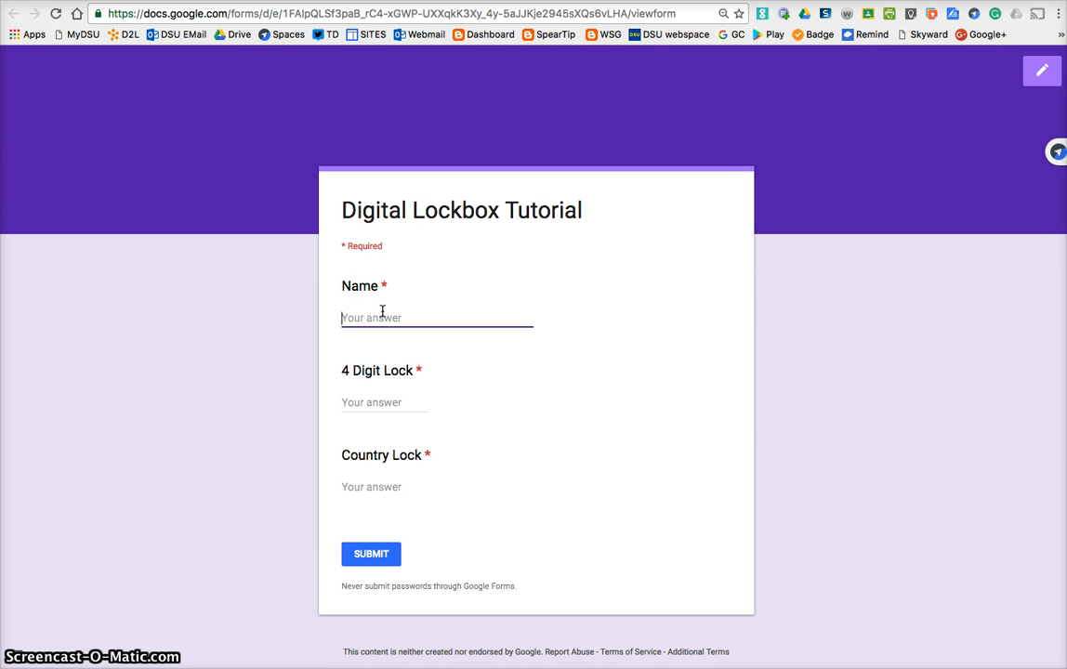
pyautogui.write('Dan')
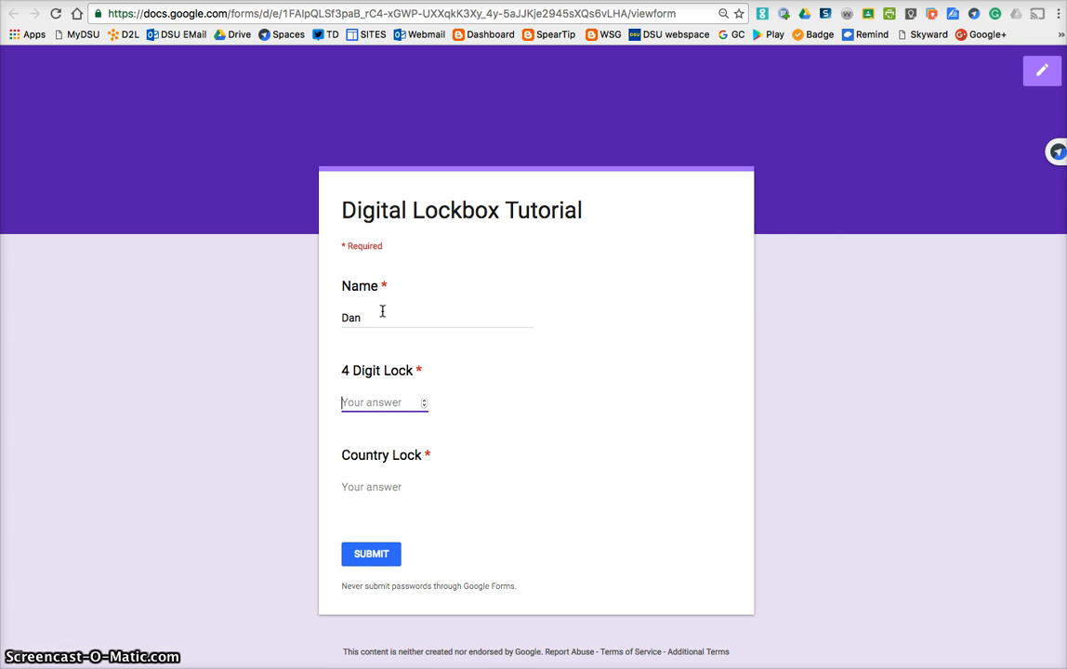
pyautogui.write('1234')
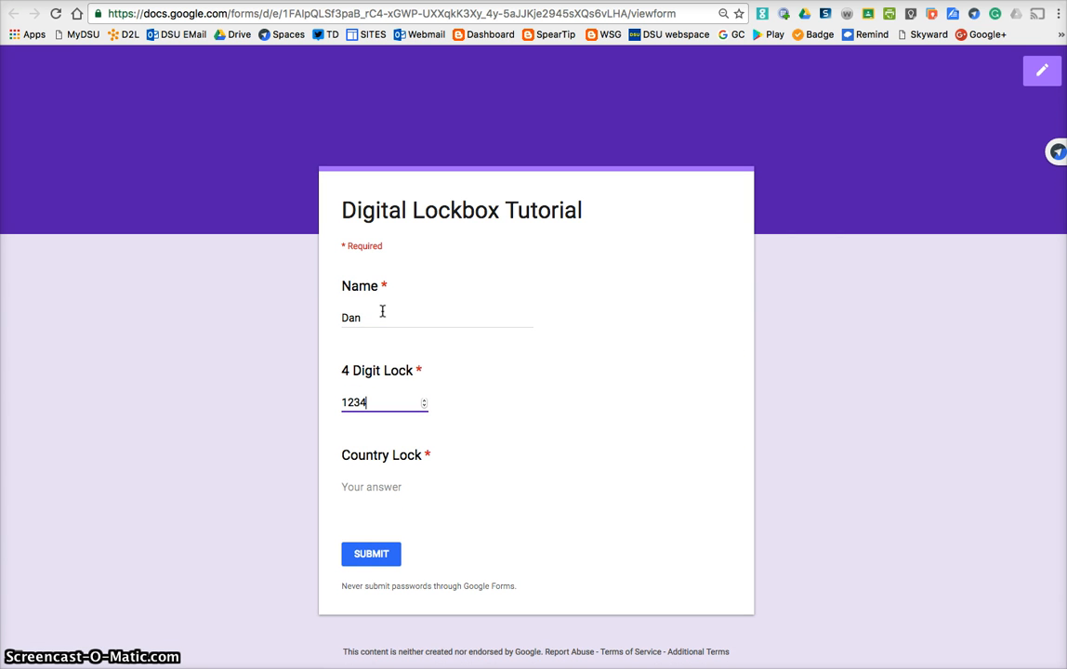
pyautogui.write('Cana')
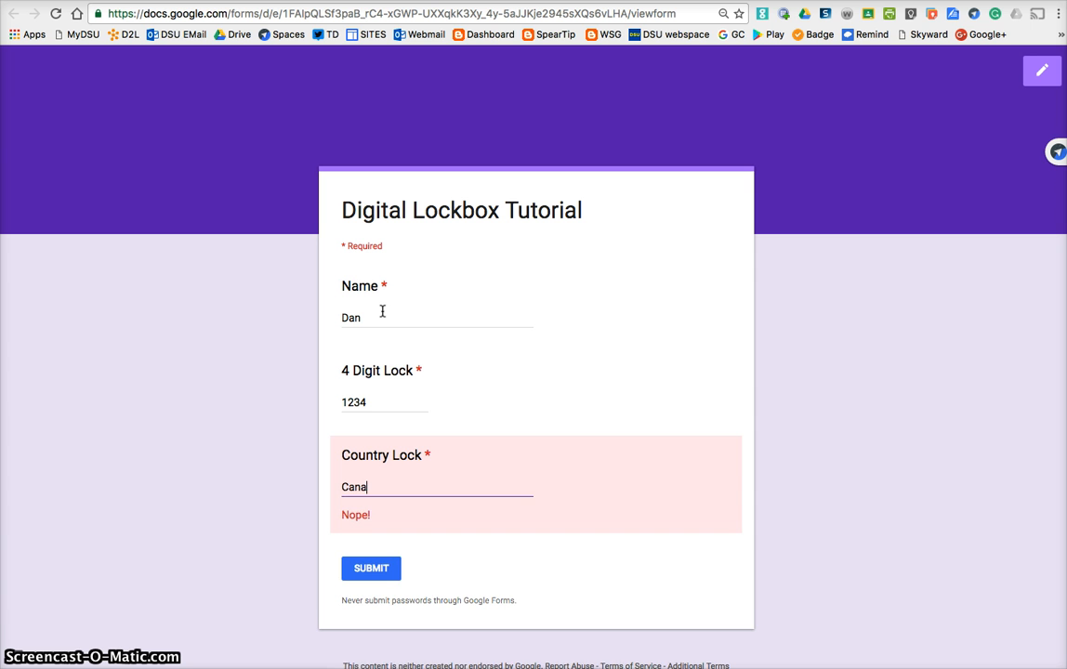
pyautogui.write('da')
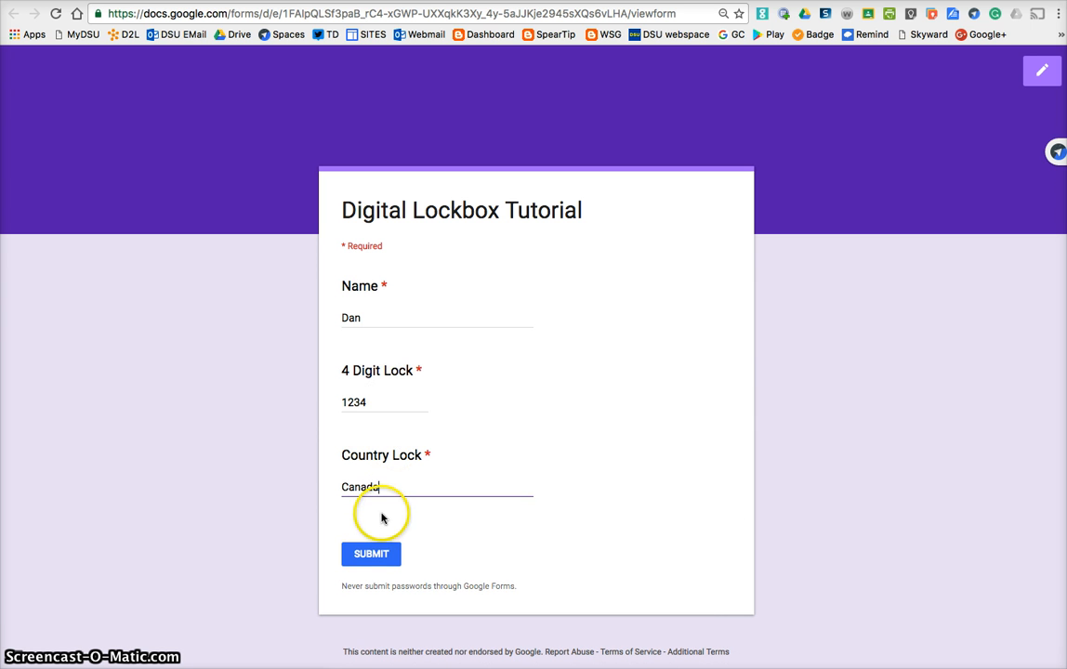
pyautogui.click(370, 554)
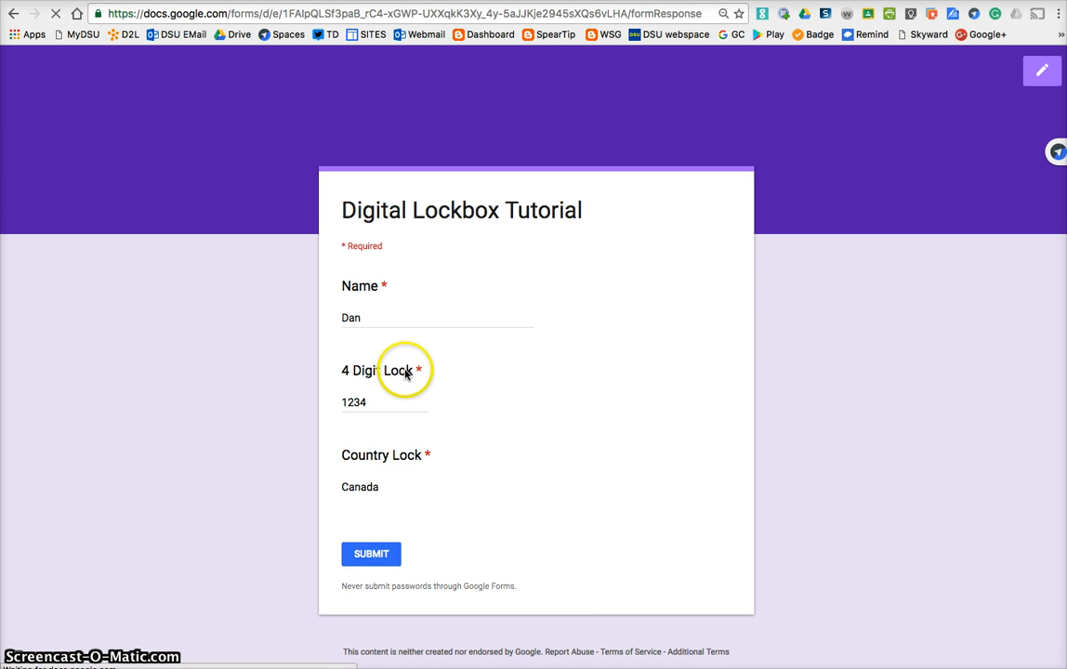
pyautogui.click(370, 554)
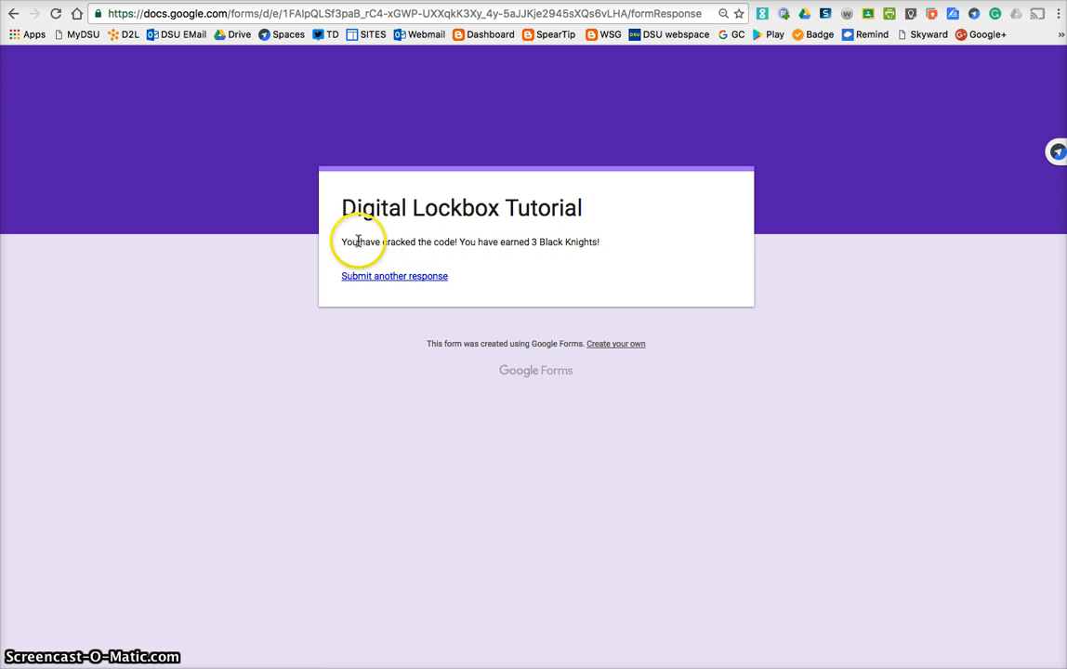
pyautogui.moveTo(446, 270)
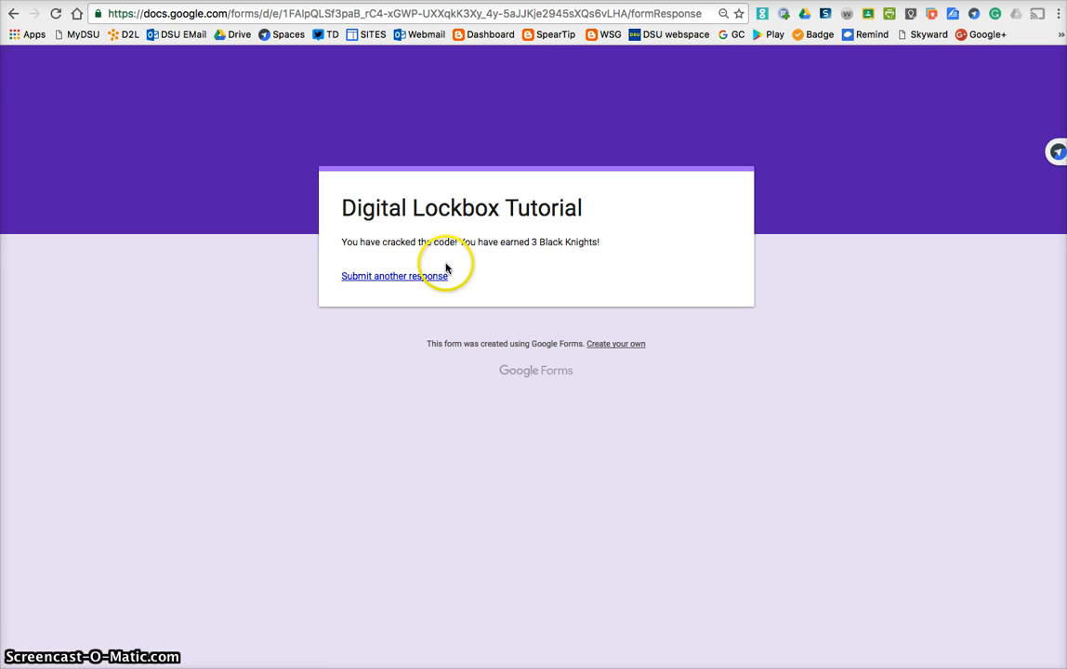
pyautogui.moveTo(576, 249)
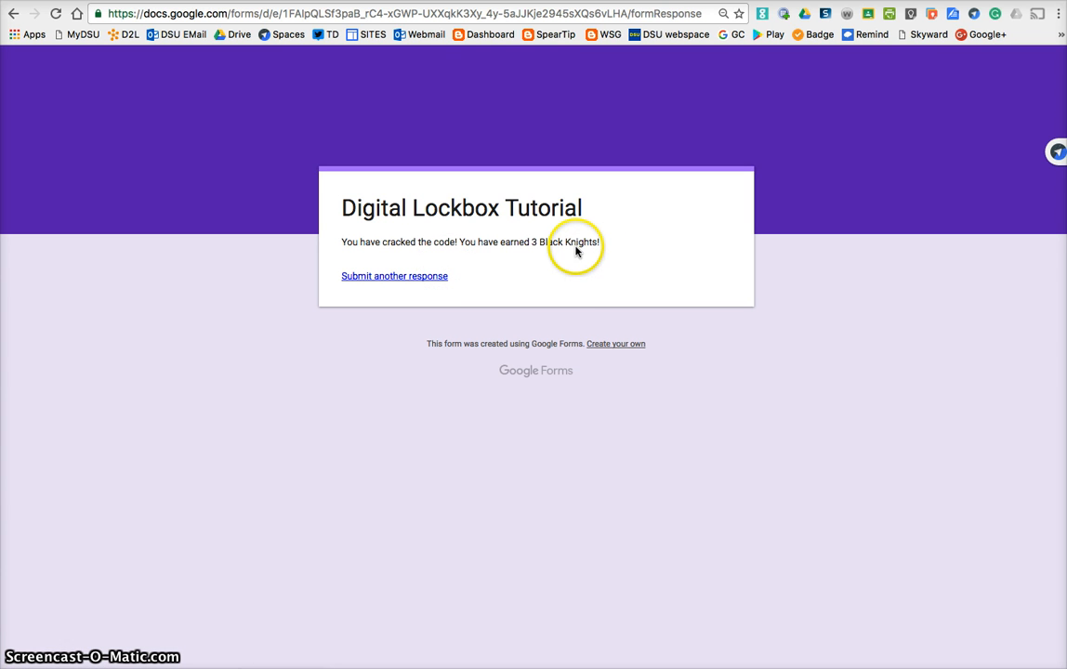
pyautogui.moveTo(499, 43)
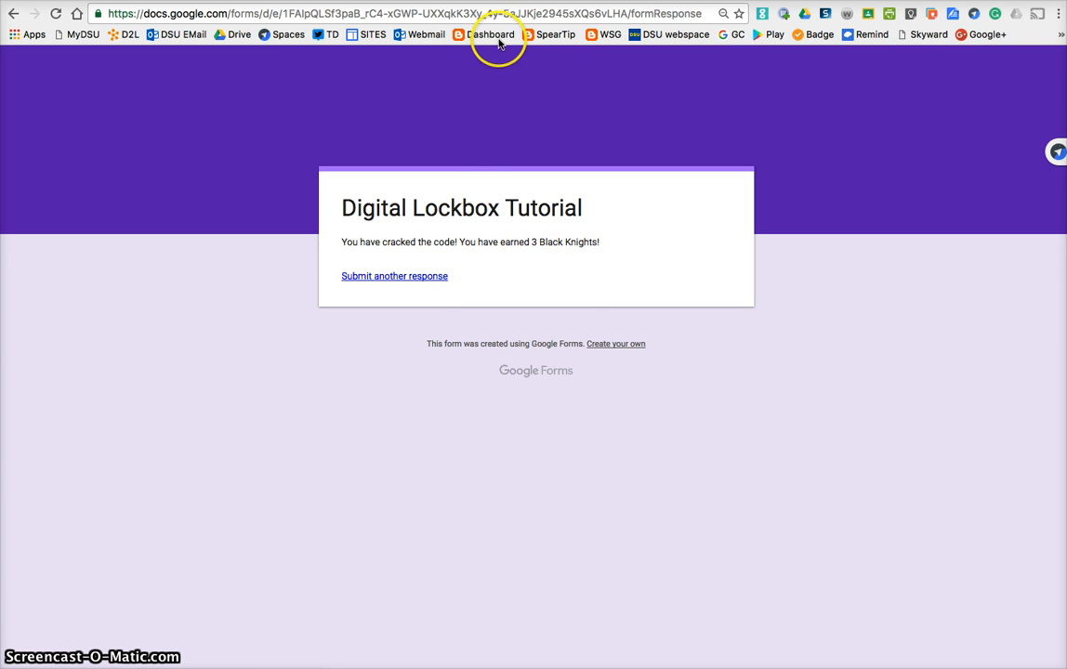
pyautogui.moveTo(368, 375)
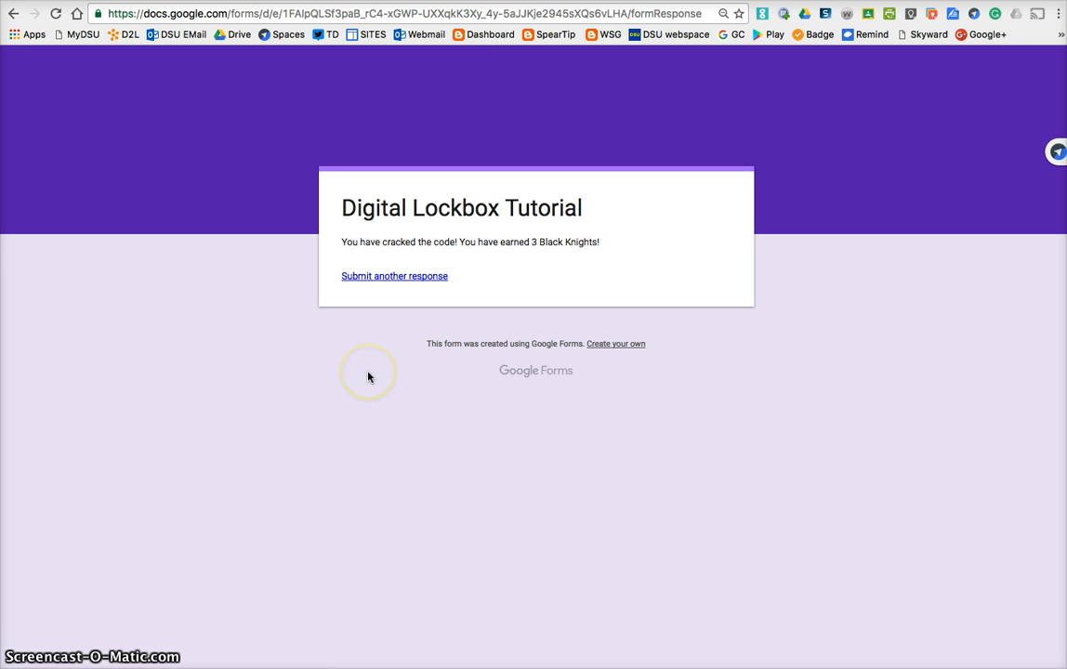
pyautogui.moveTo(289, 485)
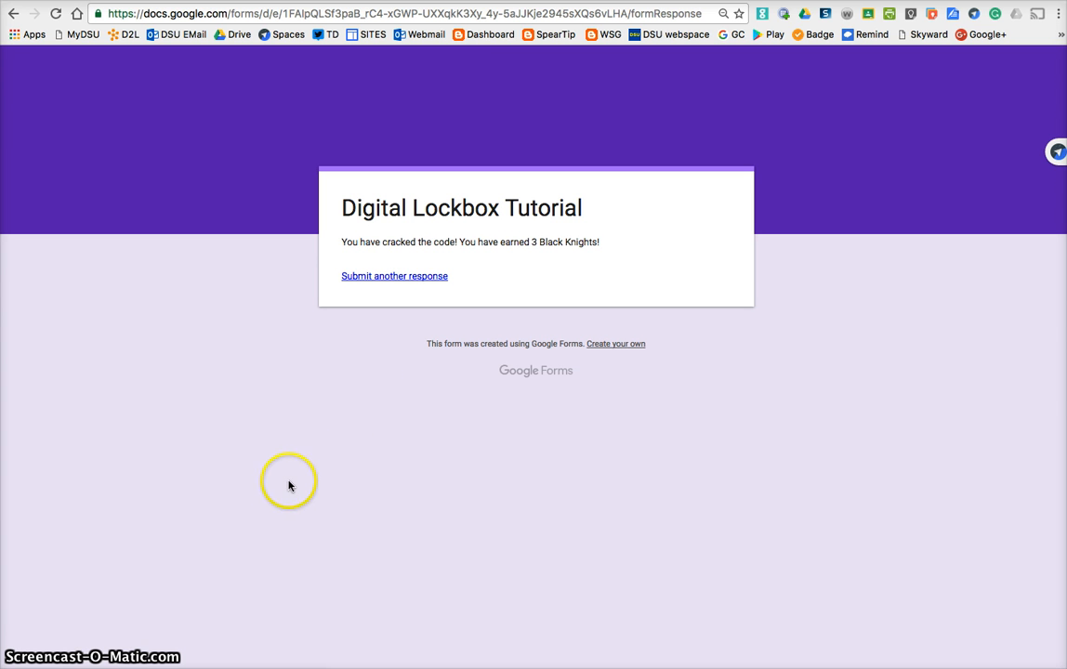